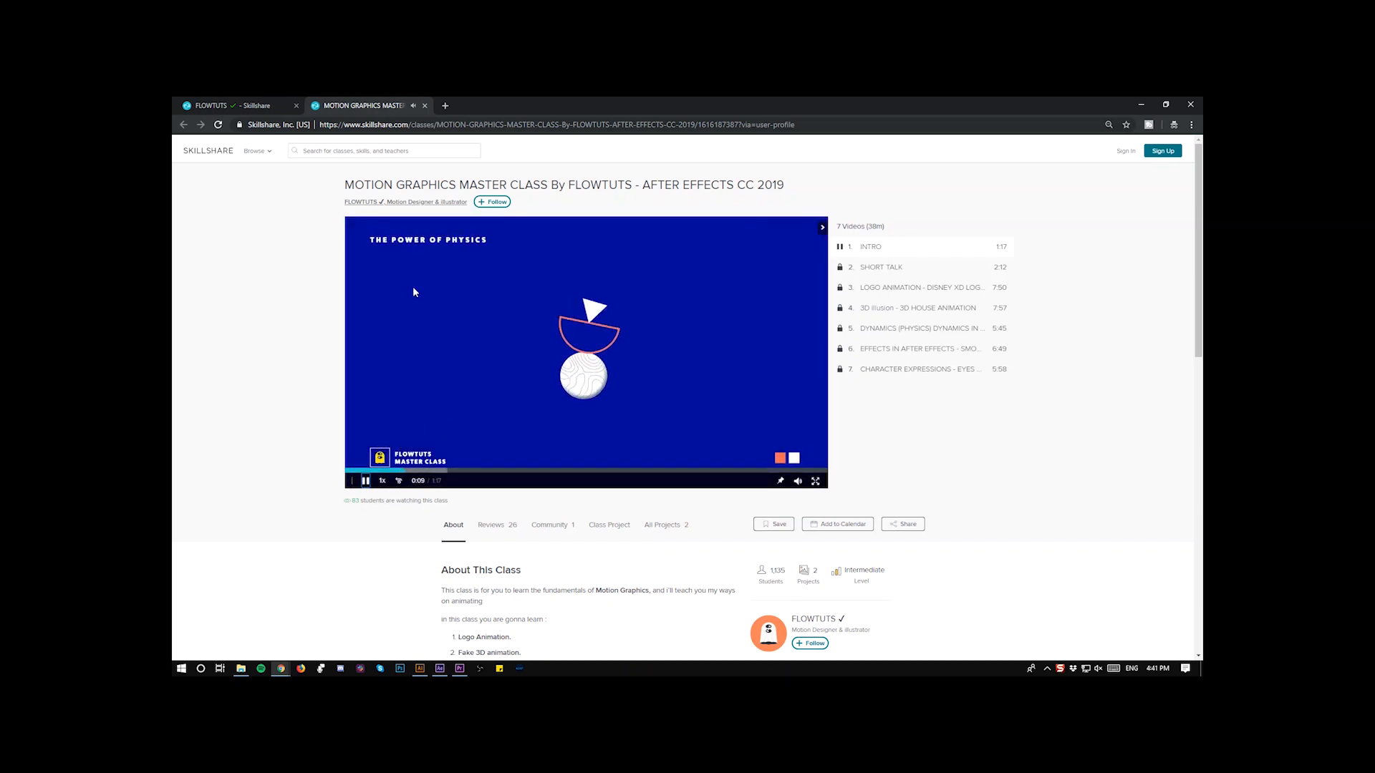
- Open the class teacher's Skillshare profile from the class page and scroll through it
{"action": "left_click", "coordinate": [361, 202]}
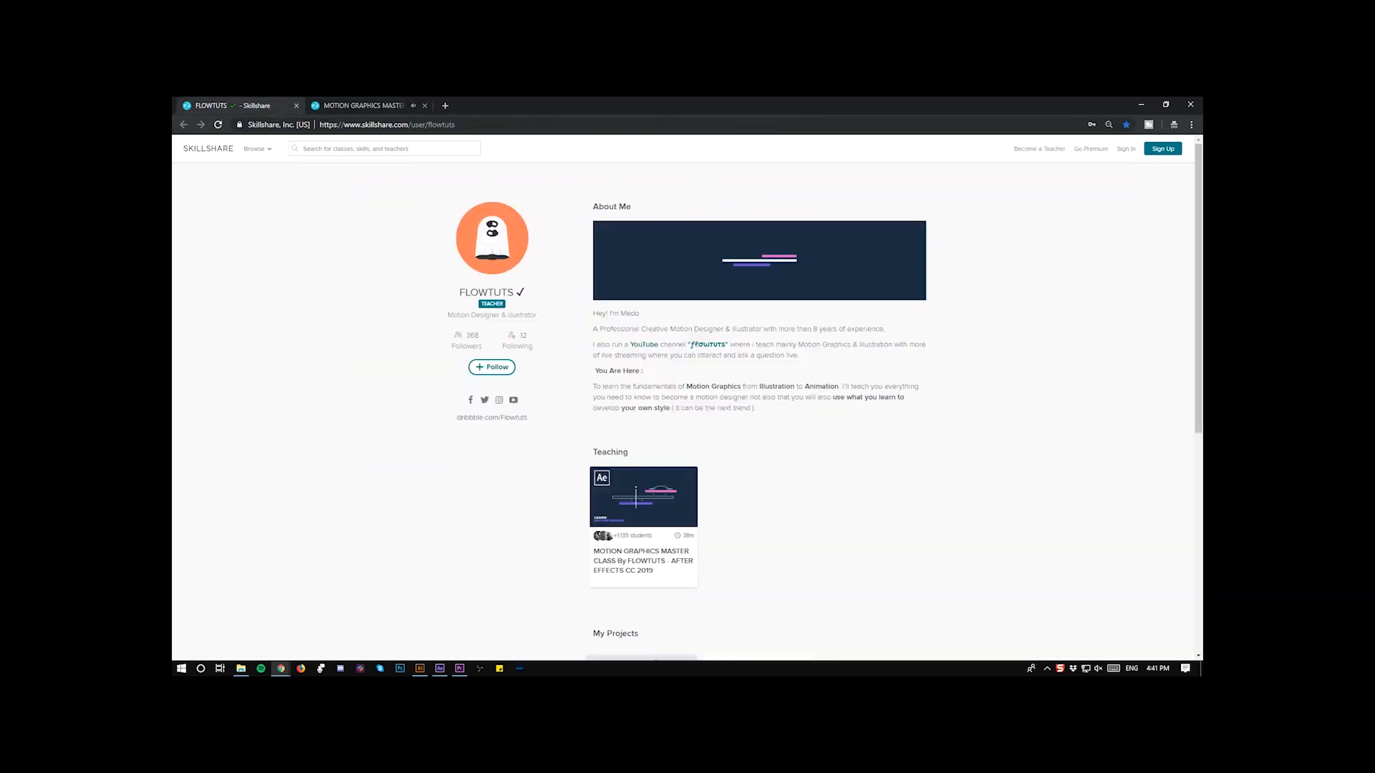
{"action": "scroll", "scroll_direction": "down", "scroll_amount": 3}
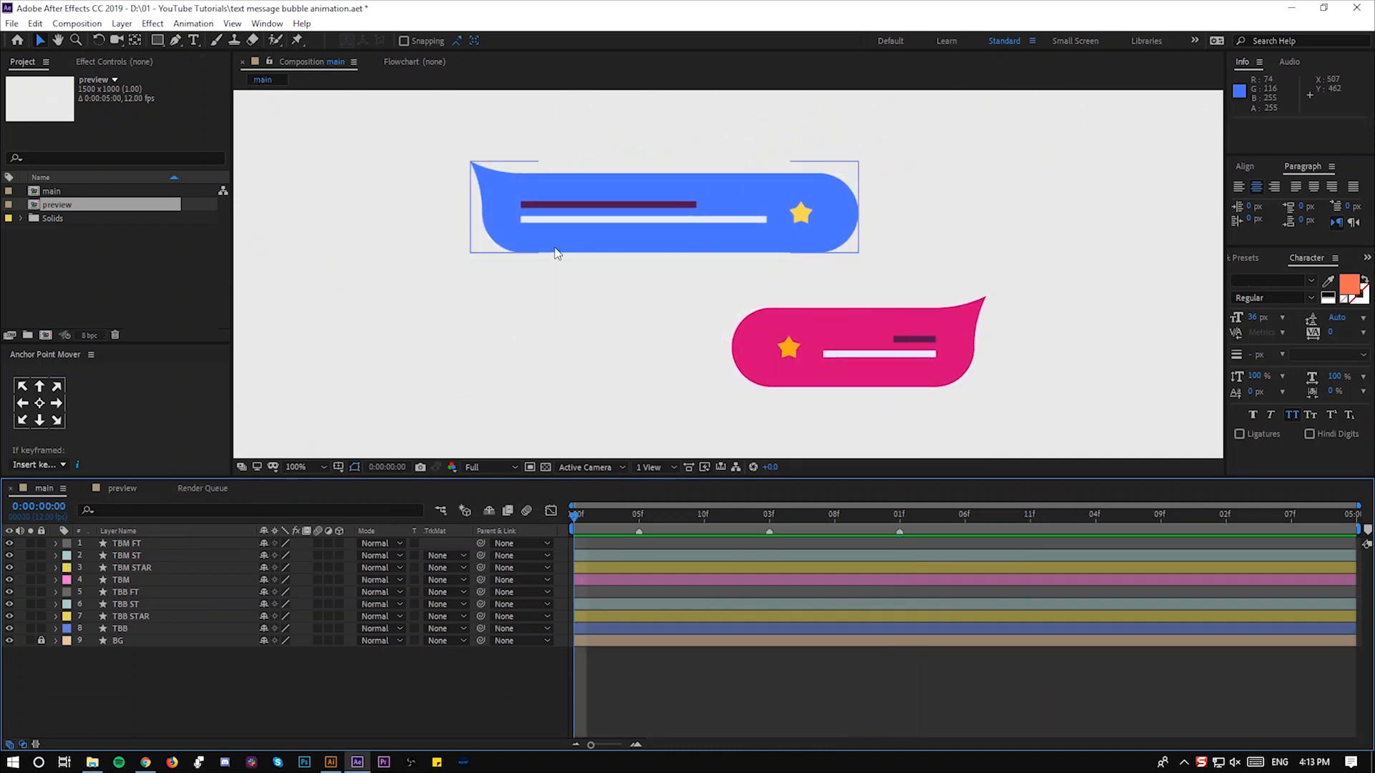
- Move anchor points: blue bubble to tail tip, star centred, pink top line to right end
{"action": "left_click", "coordinate": [120, 629]}
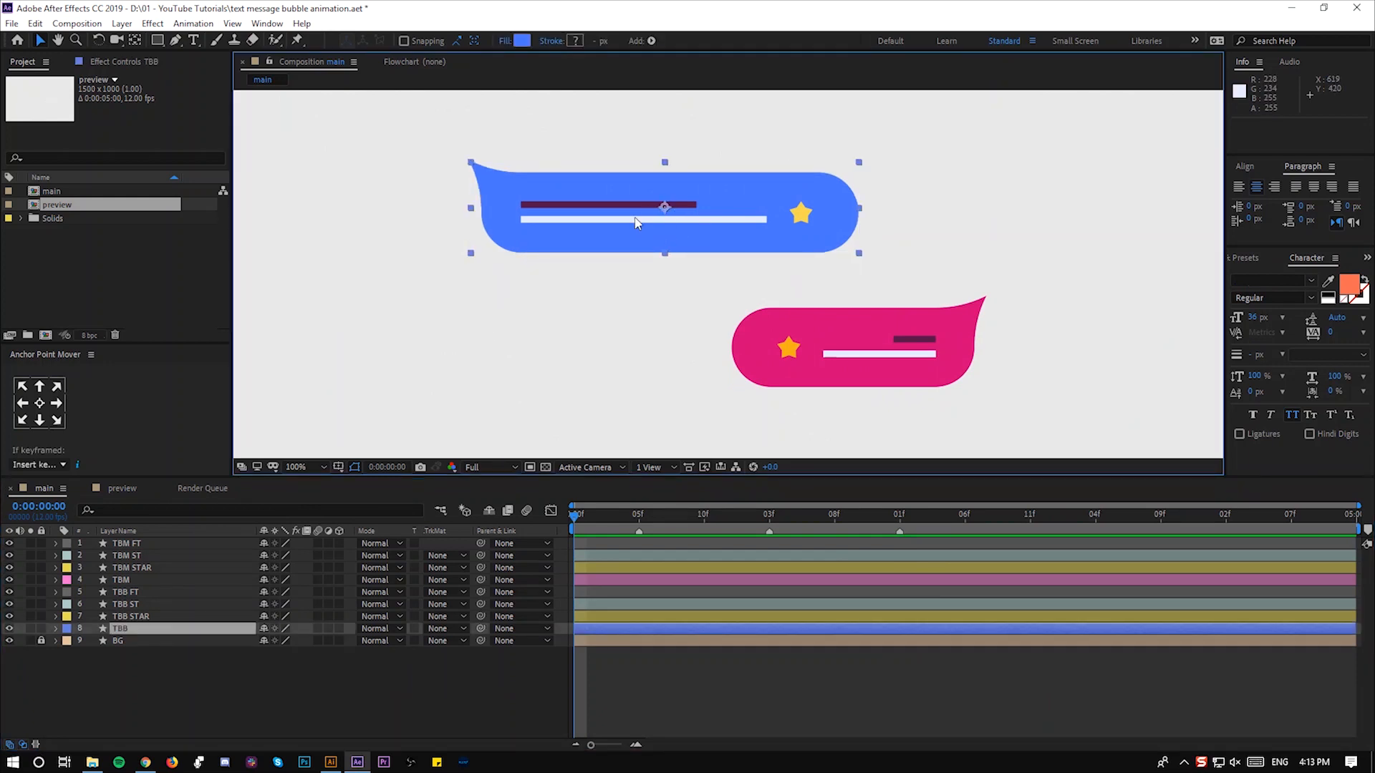
{"action": "mouse_move", "coordinate": [641, 222]}
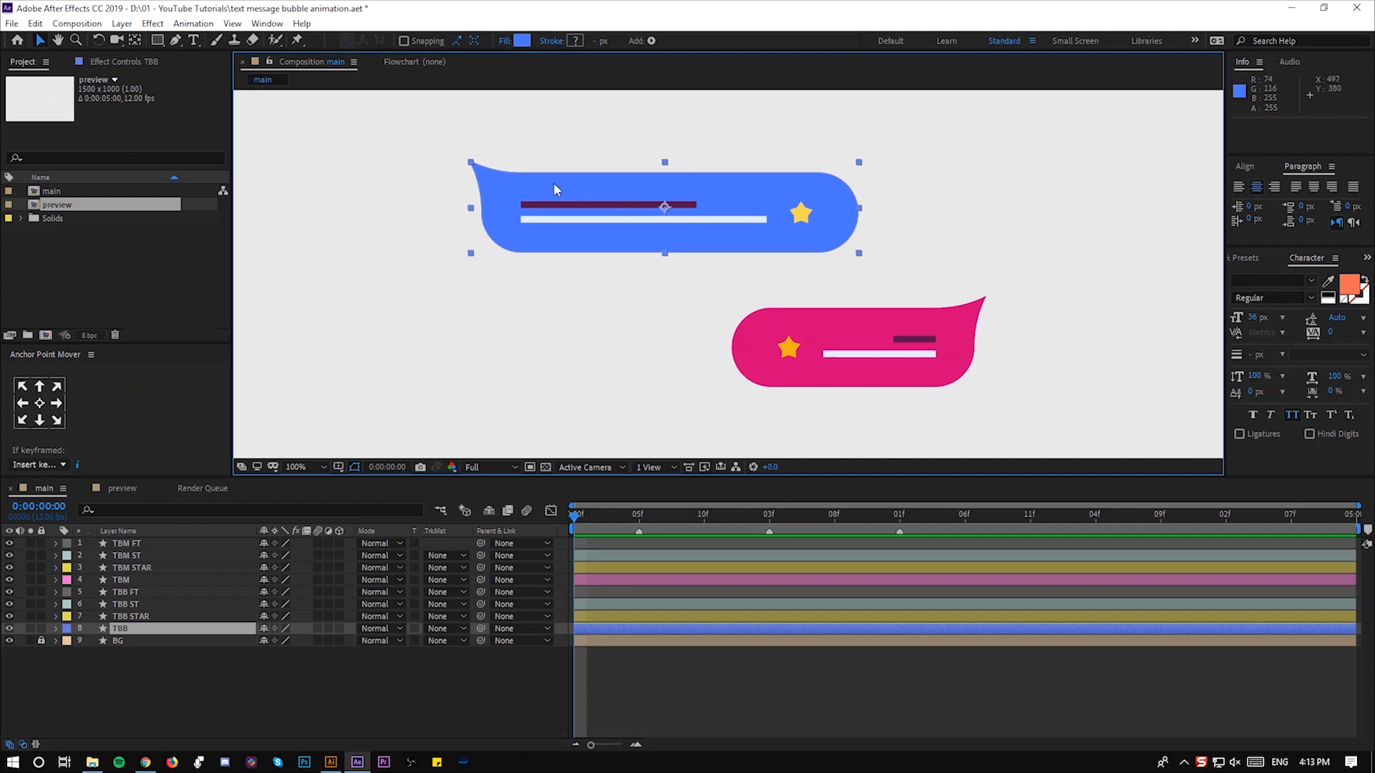
{"action": "mouse_move", "coordinate": [471, 166]}
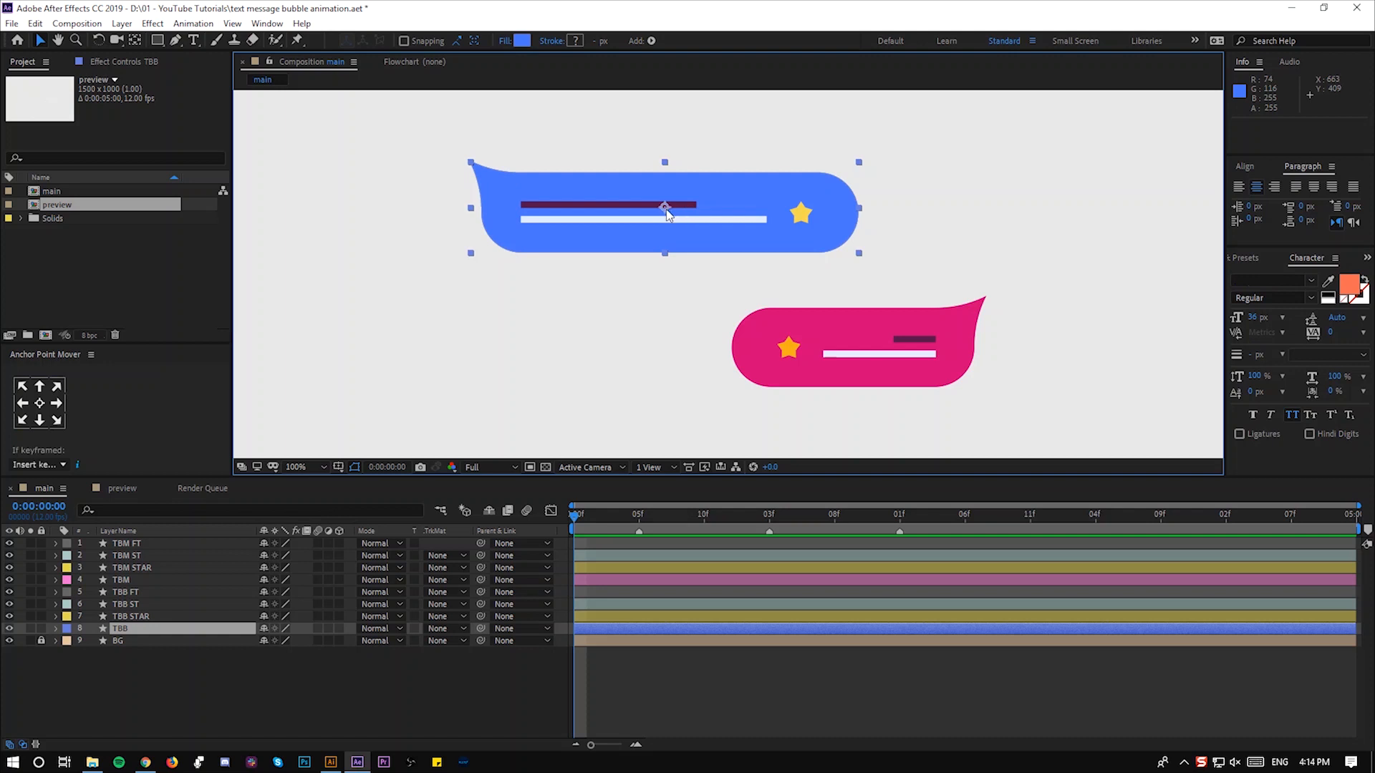
{"action": "mouse_move", "coordinate": [474, 169]}
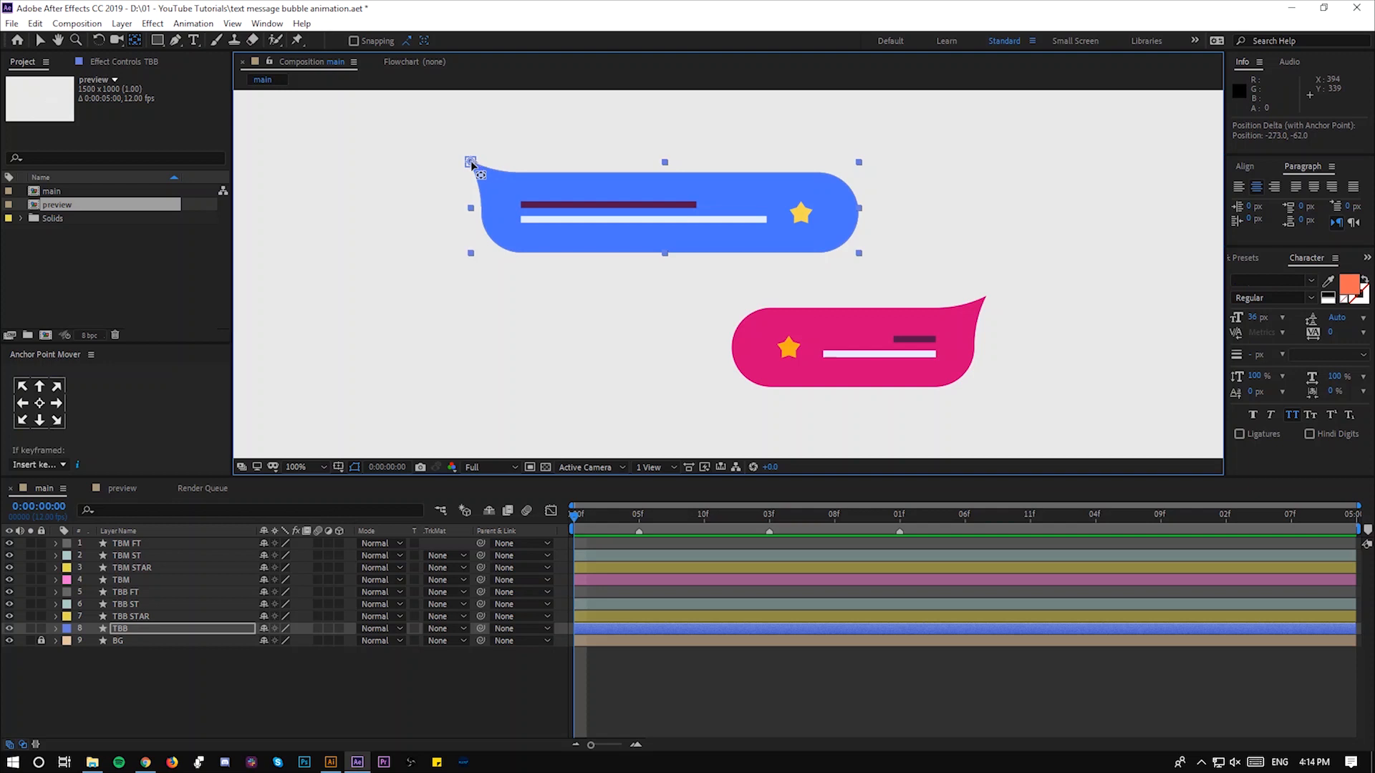
{"action": "mouse_move", "coordinate": [254, 546]}
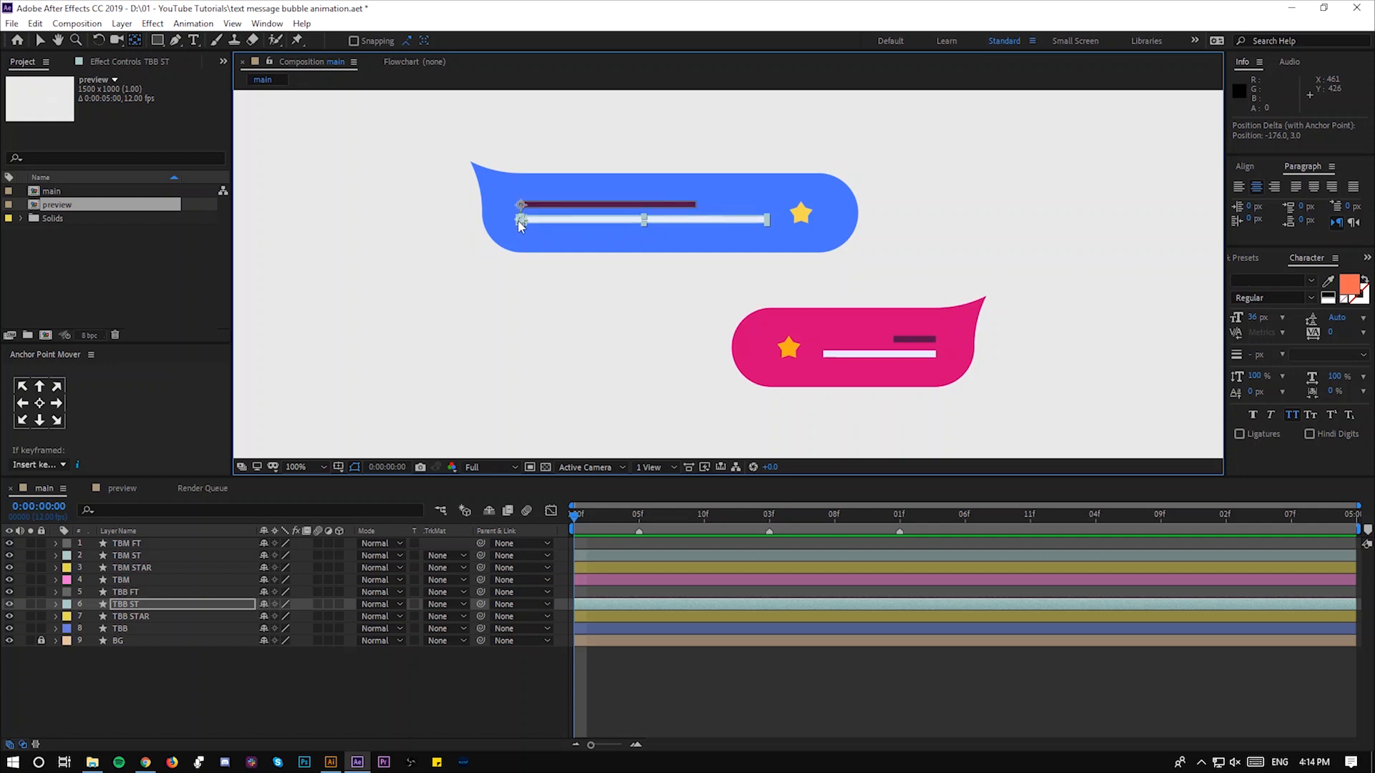
{"action": "left_click", "coordinate": [800, 213]}
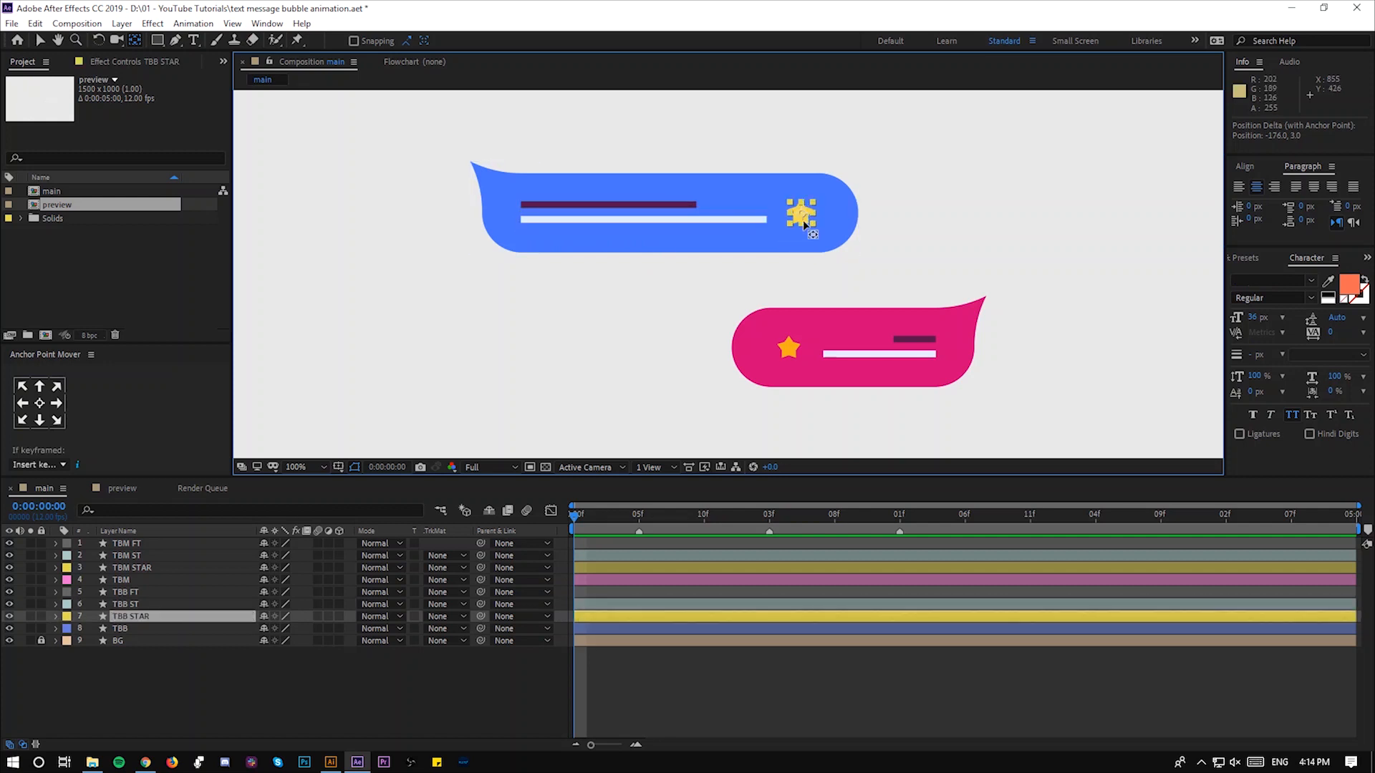
{"action": "left_click", "coordinate": [801, 215]}
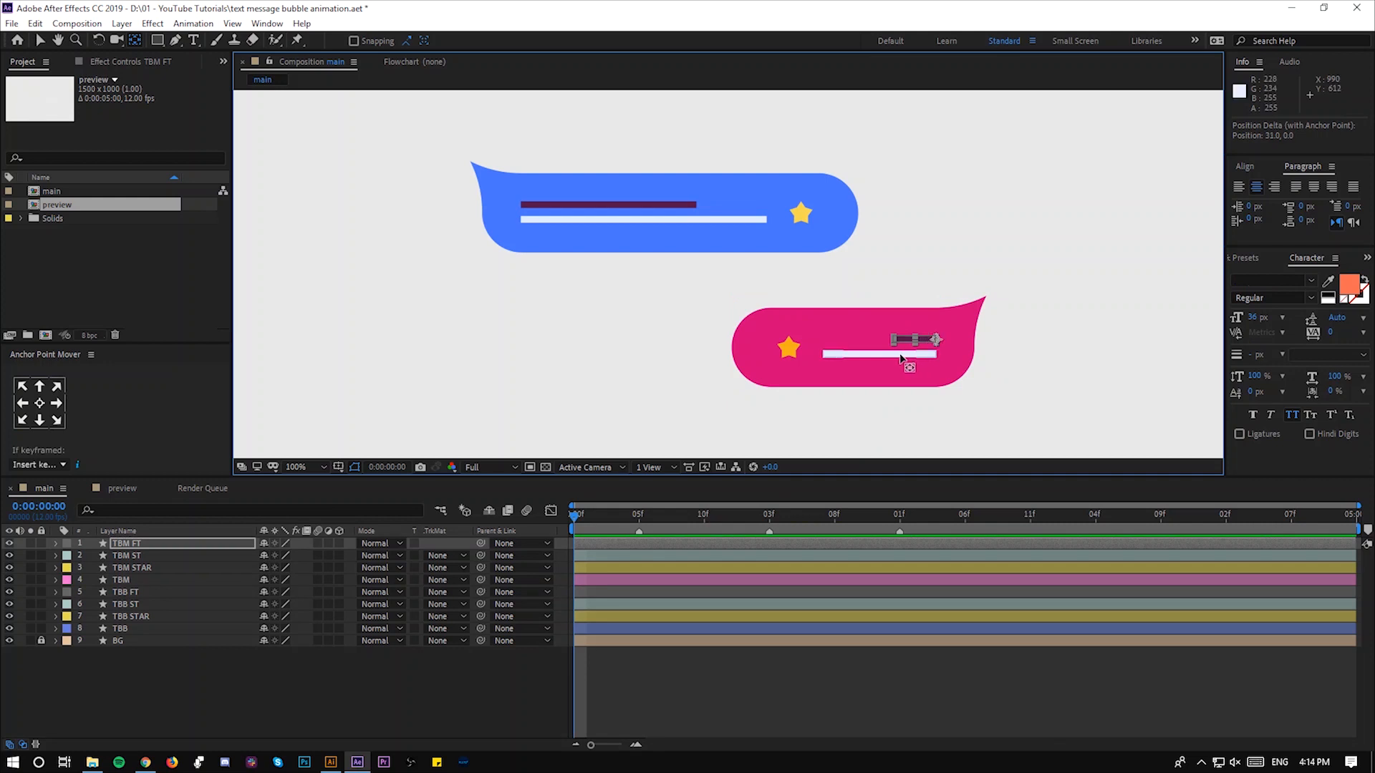
{"action": "left_click", "coordinate": [127, 555]}
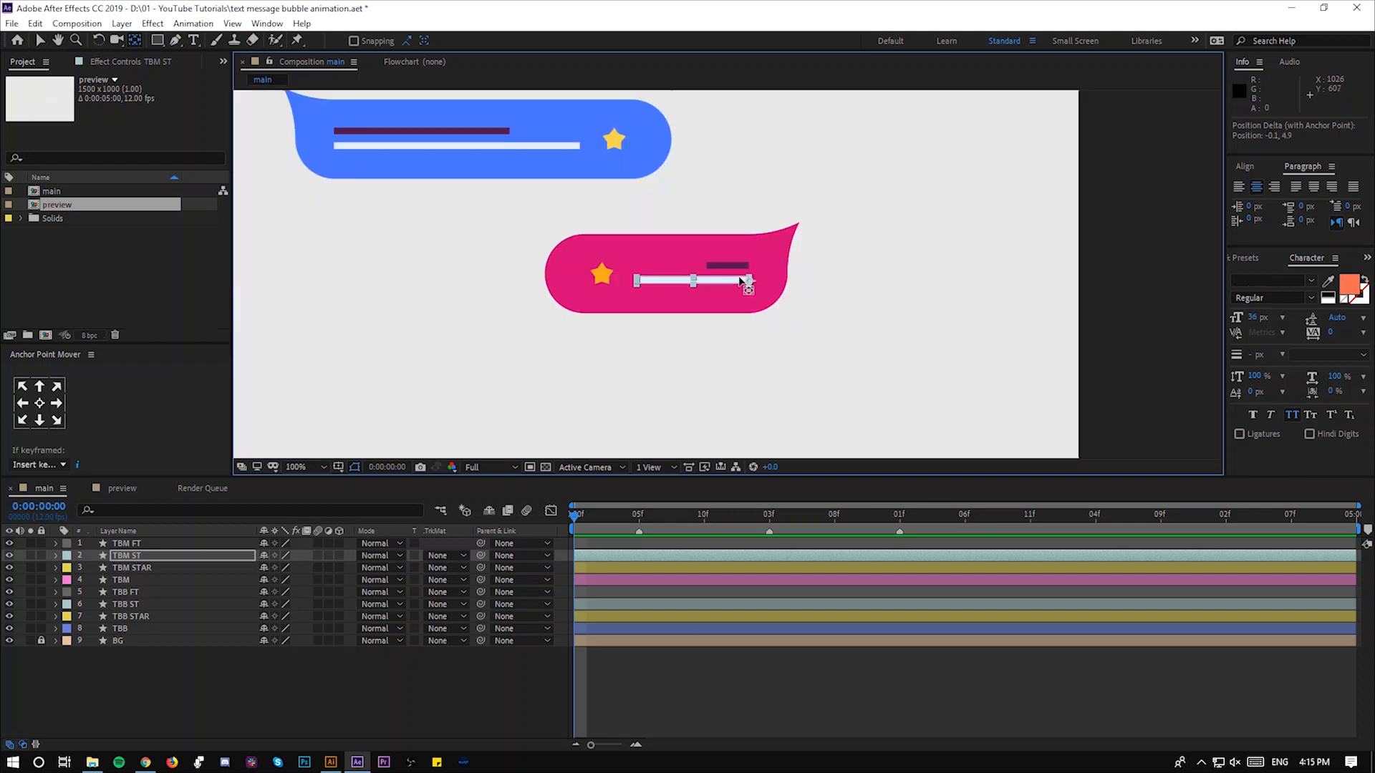
- Reveal the blue bubble's Scale and Rotation and keyframe them at 0f and 5f
{"action": "left_click", "coordinate": [297, 466]}
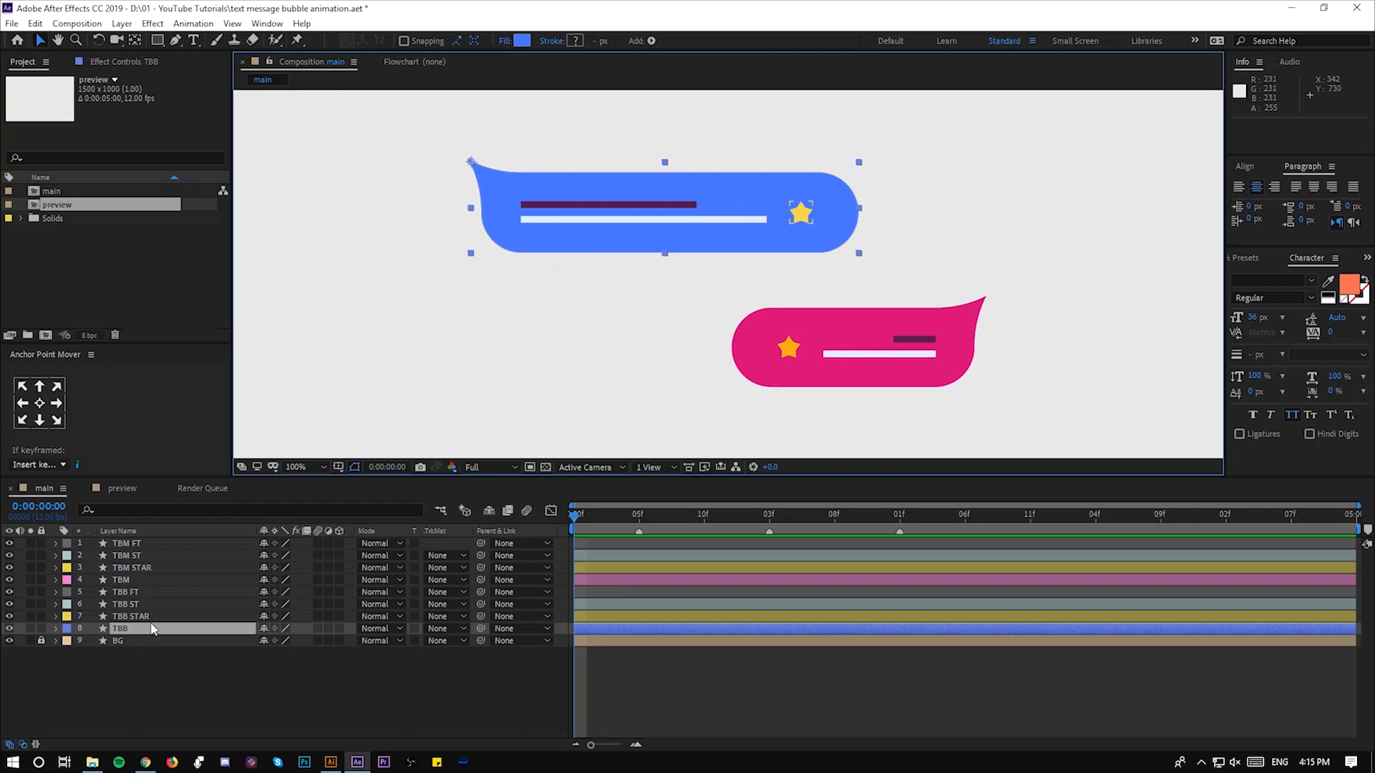
{"action": "left_click", "coordinate": [54, 628]}
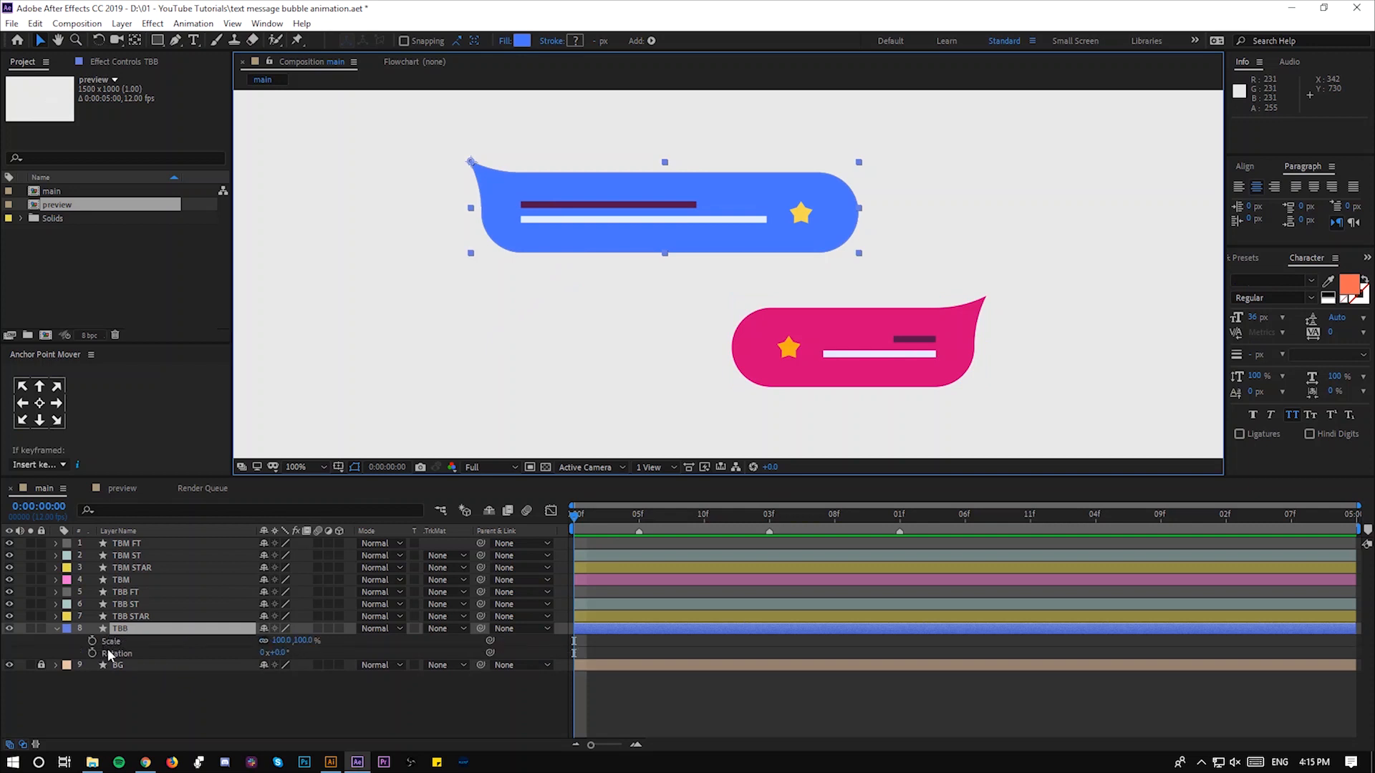
{"action": "mouse_move", "coordinate": [101, 653]}
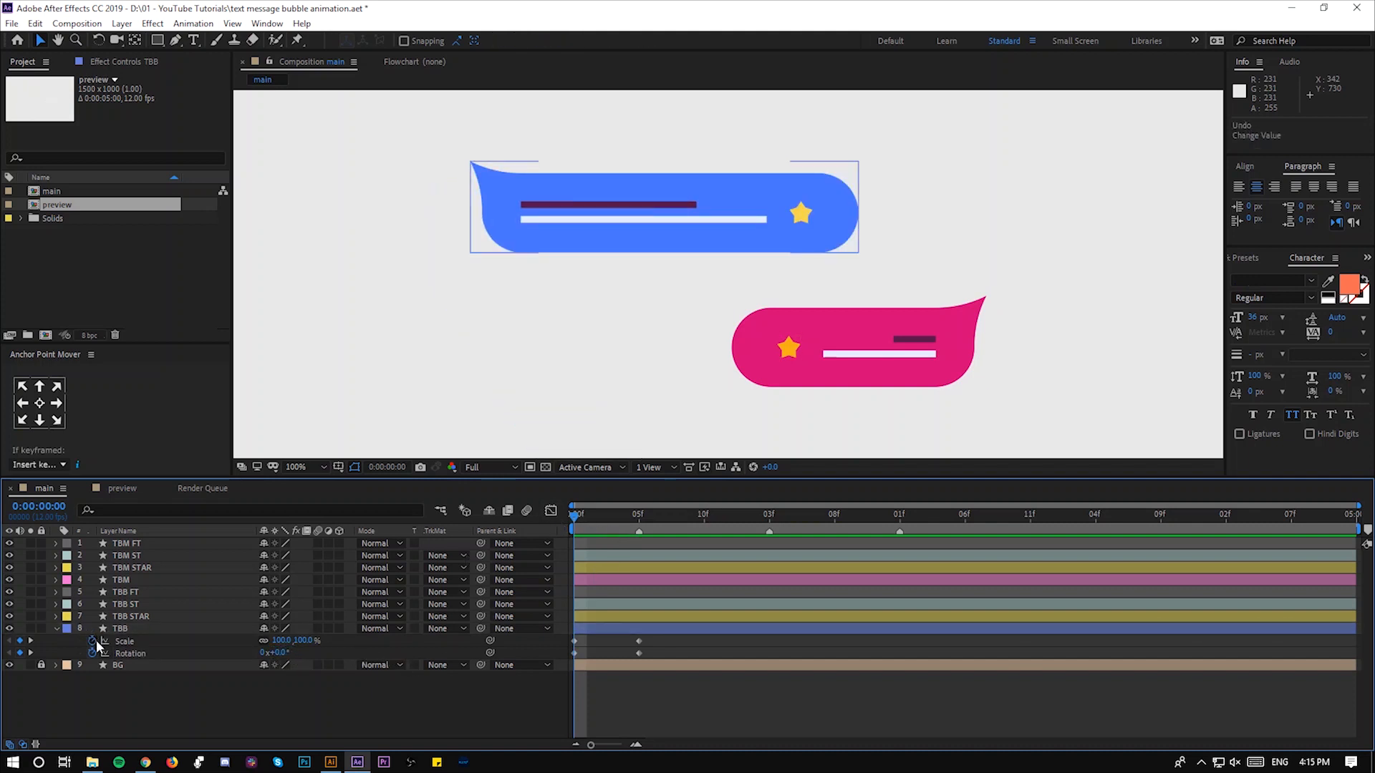
- Select the blue bubble's star and two text lines to parent them to 8. TBB
{"action": "left_click", "coordinate": [120, 629]}
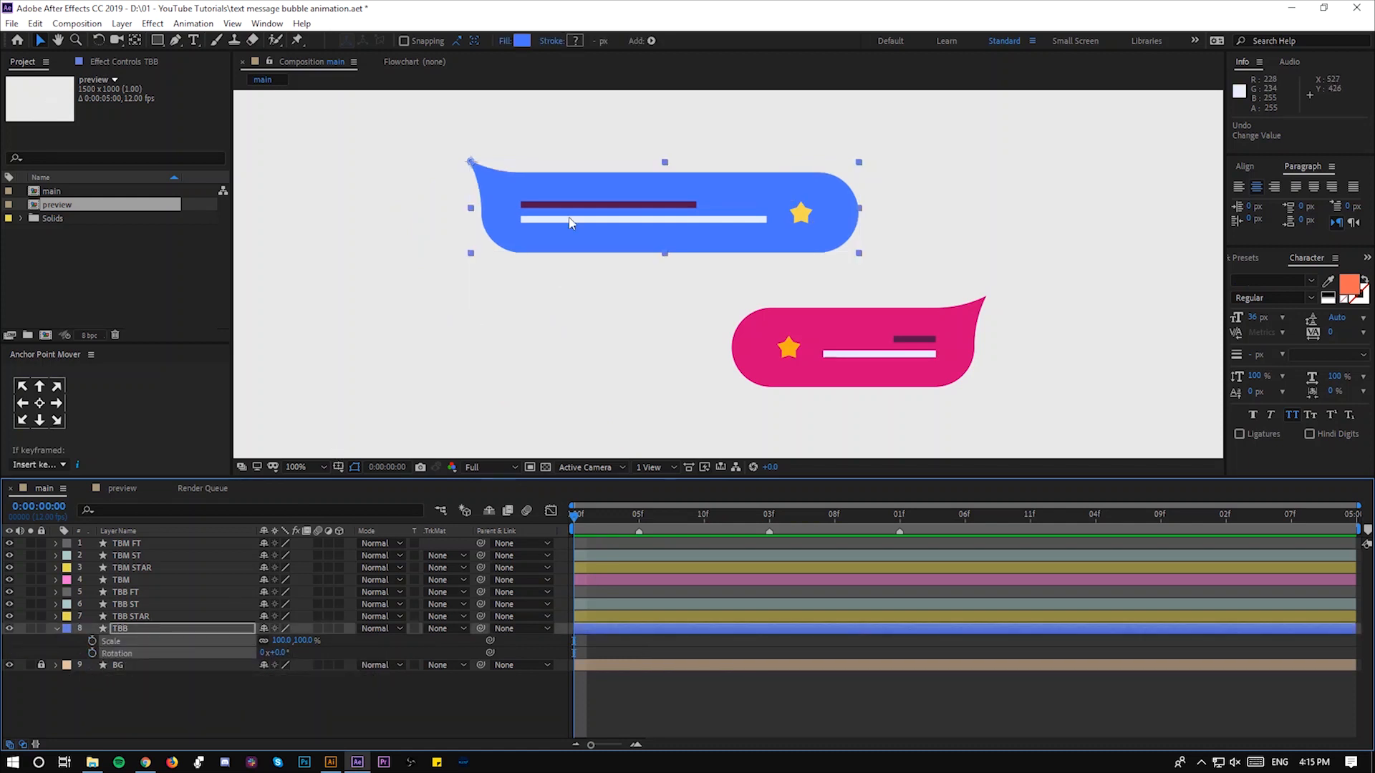
{"action": "left_click", "coordinate": [129, 617]}
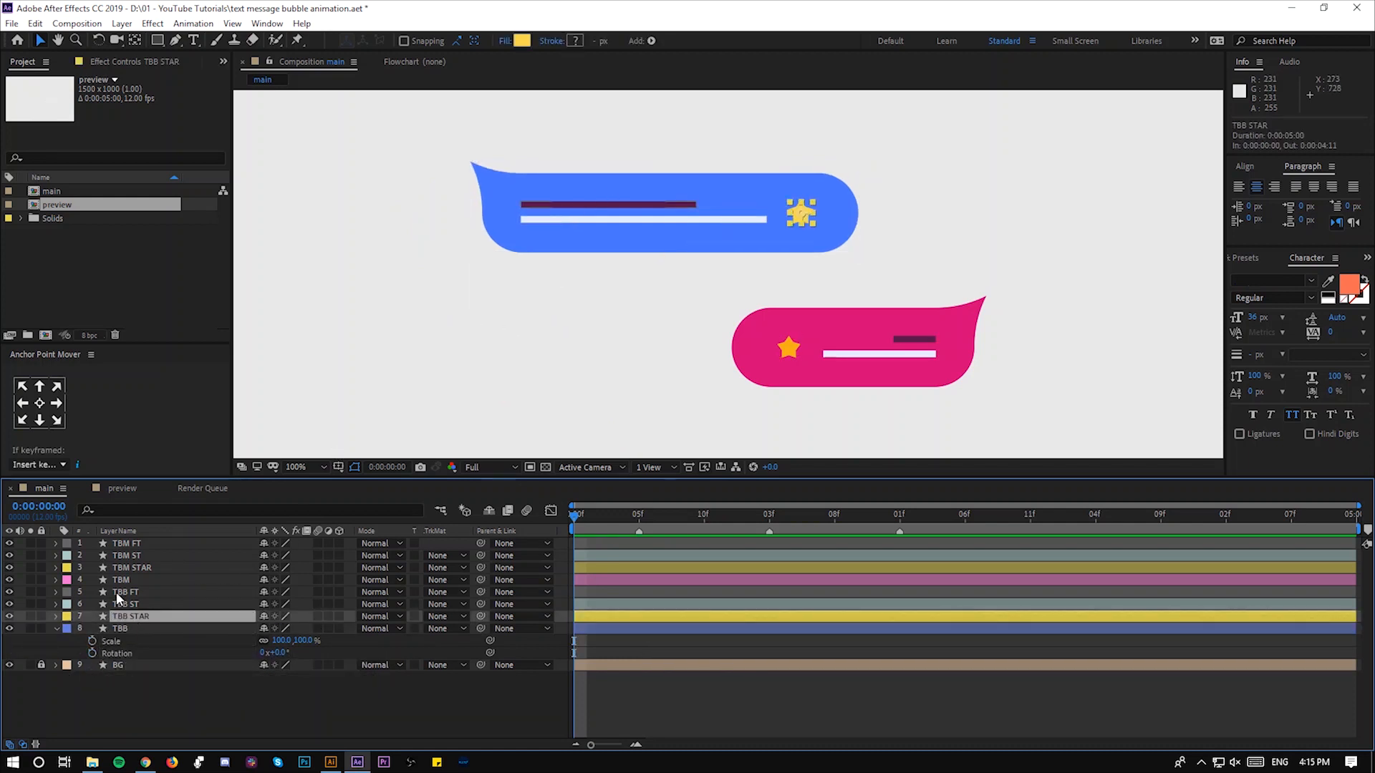
{"action": "left_click", "coordinate": [125, 592]}
{"action": "type", "text": "0"}
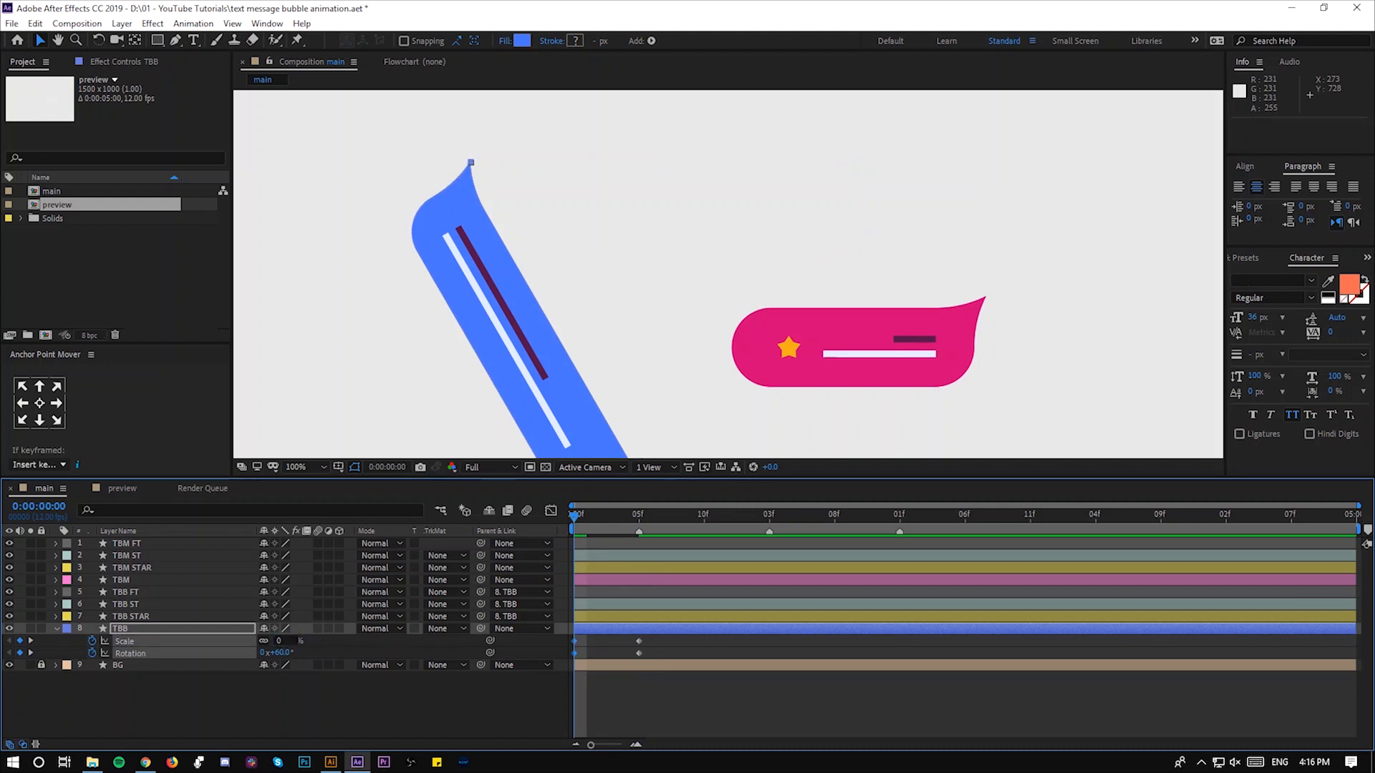
- Key the blue bubble's bounce: Rotation -10 at 5f, then new values at 10f and 15f
{"action": "left_click", "coordinate": [638, 514]}
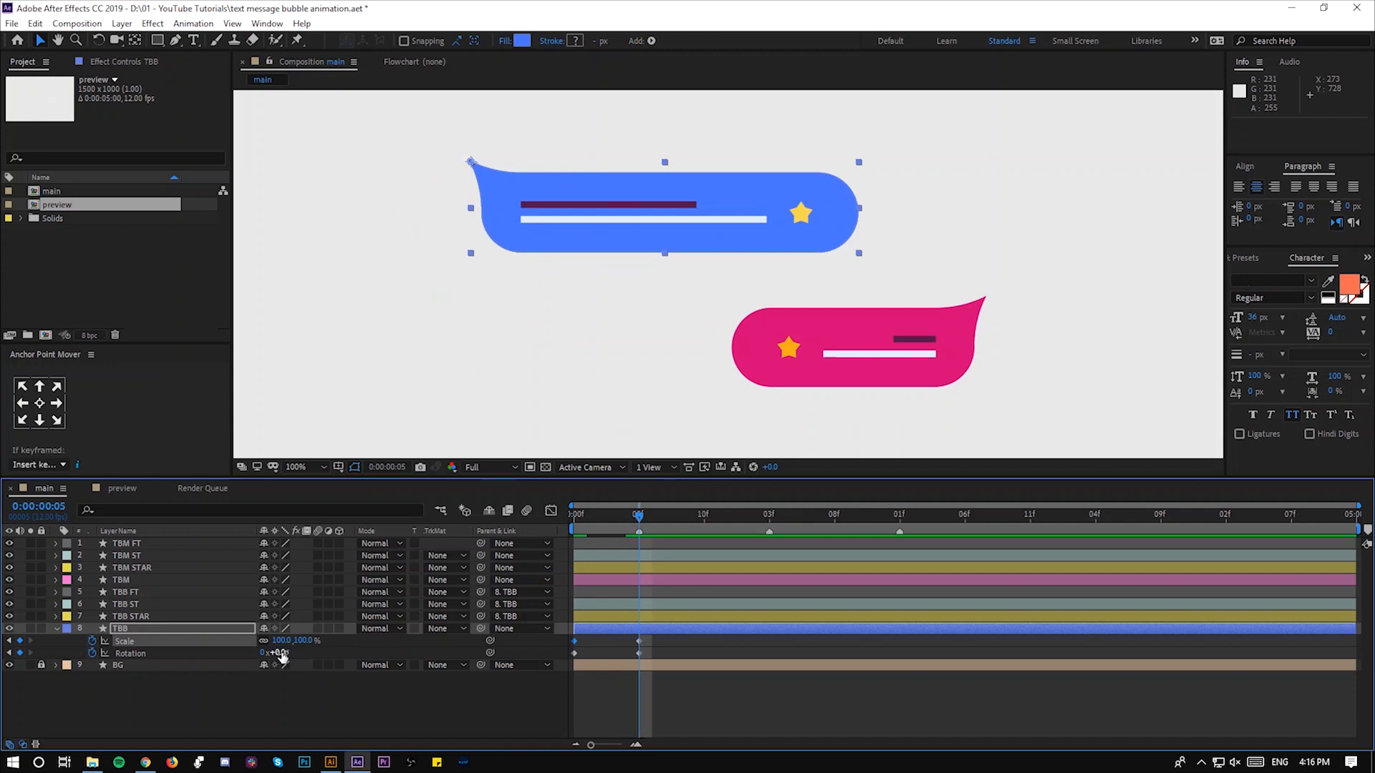
{"action": "double_click", "coordinate": [276, 653]}
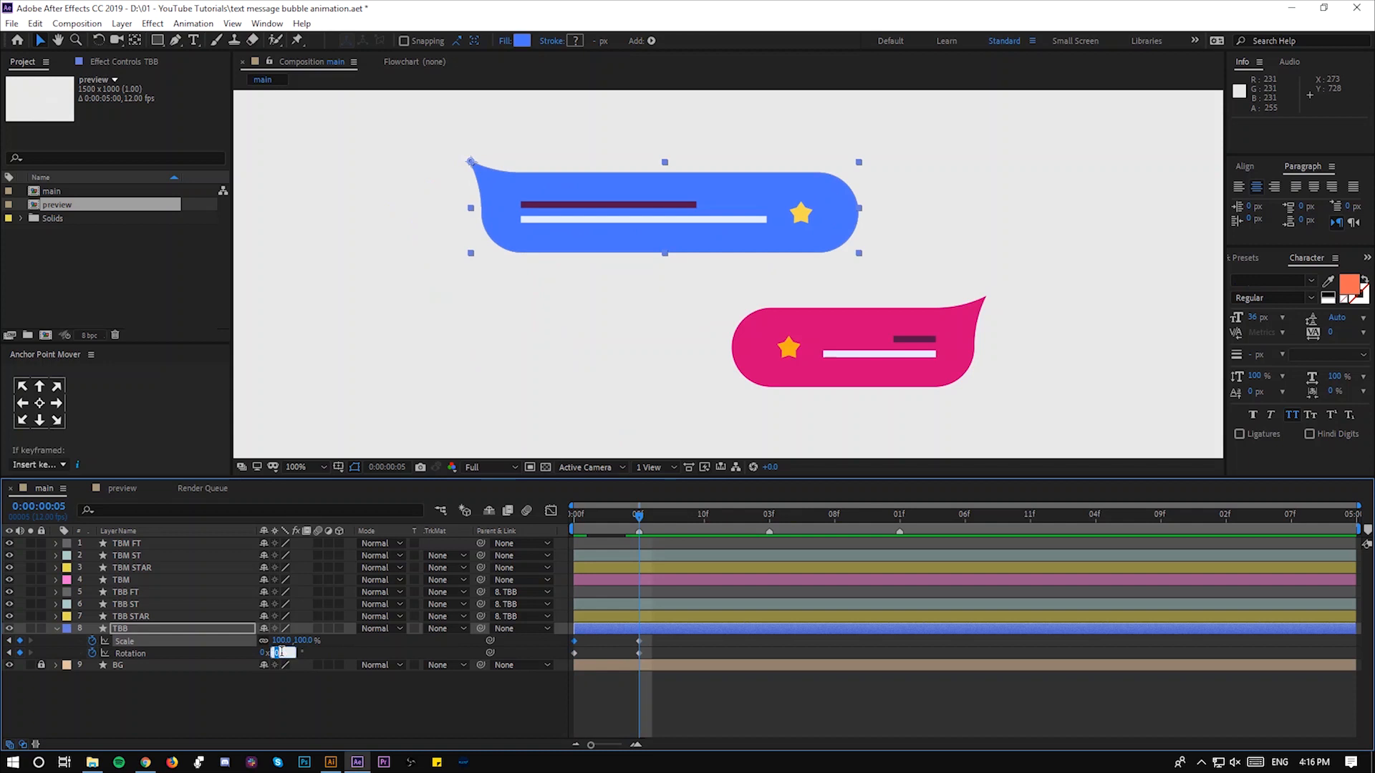
{"action": "type", "text": "-10"}
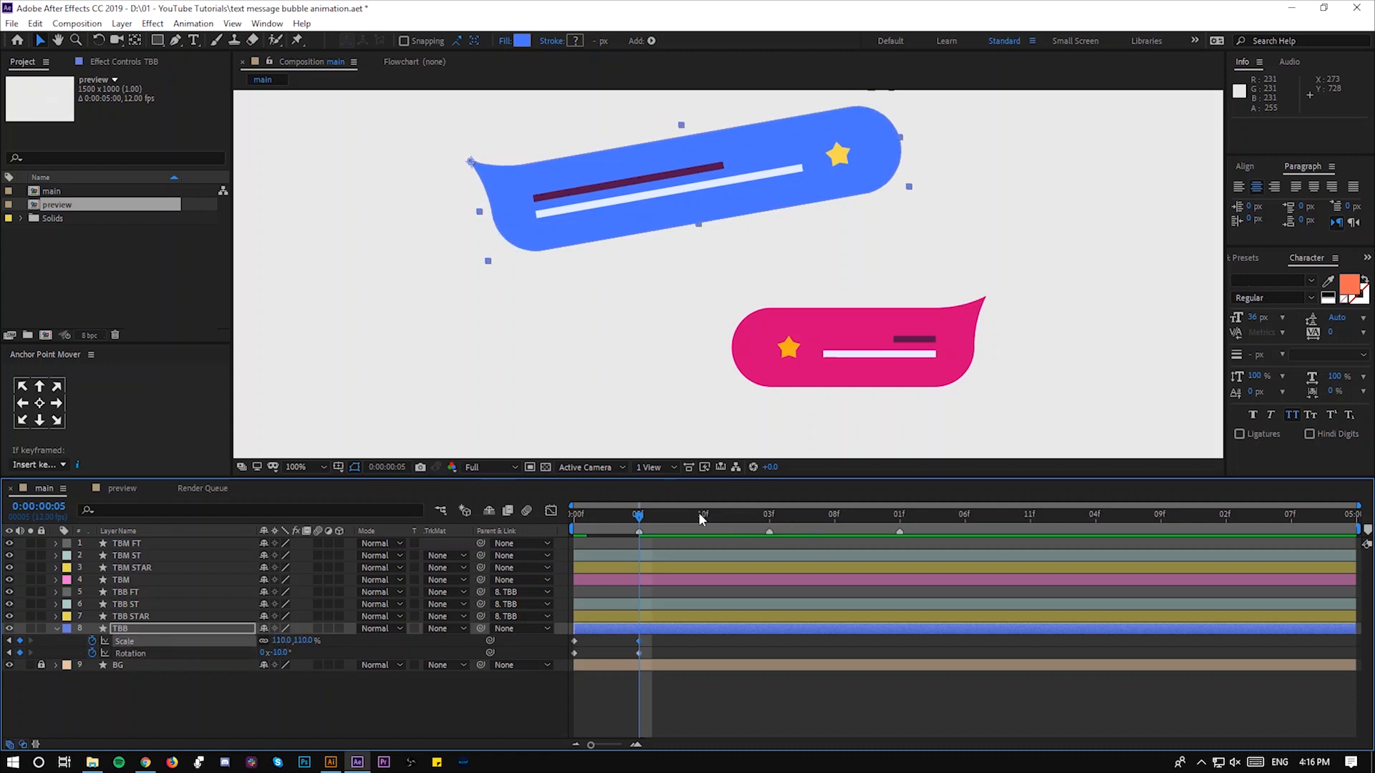
{"action": "left_click", "coordinate": [704, 515]}
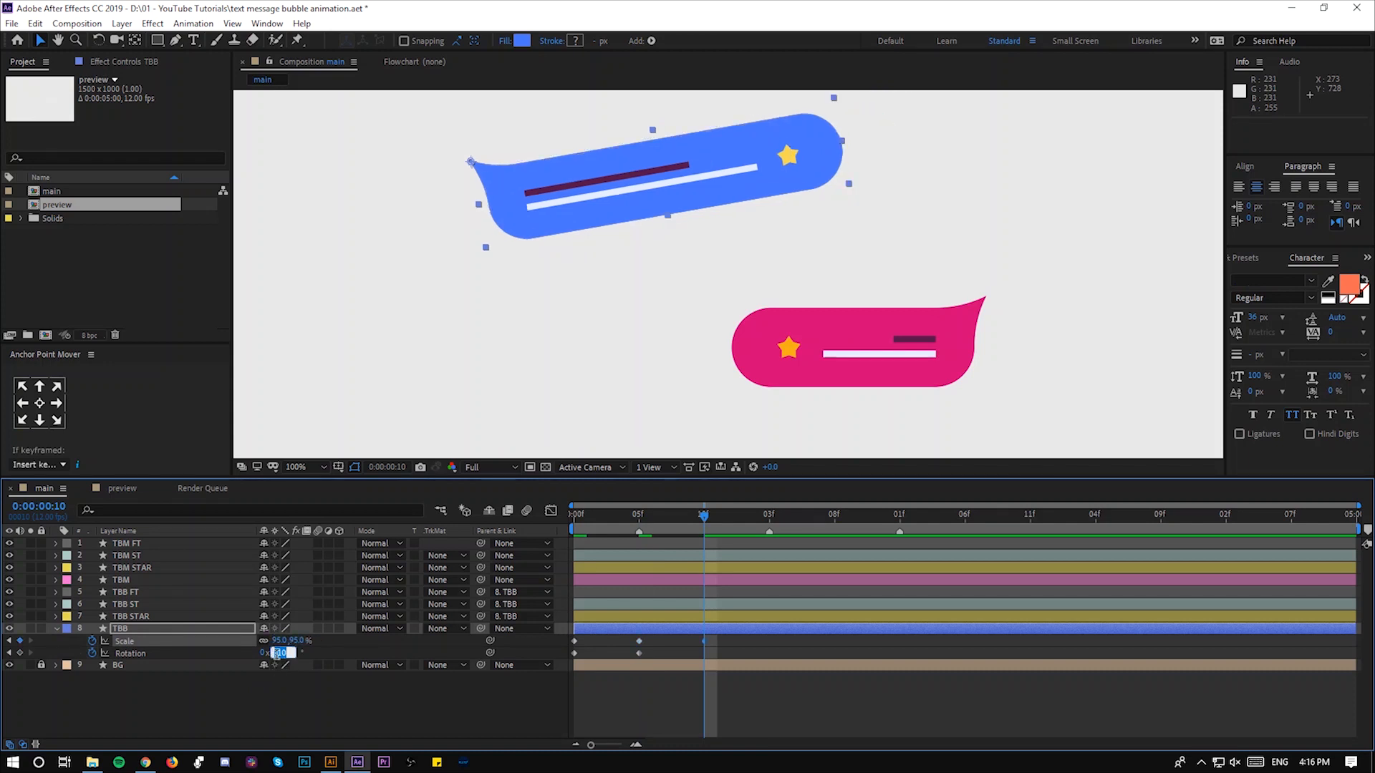
{"action": "left_click", "coordinate": [767, 515]}
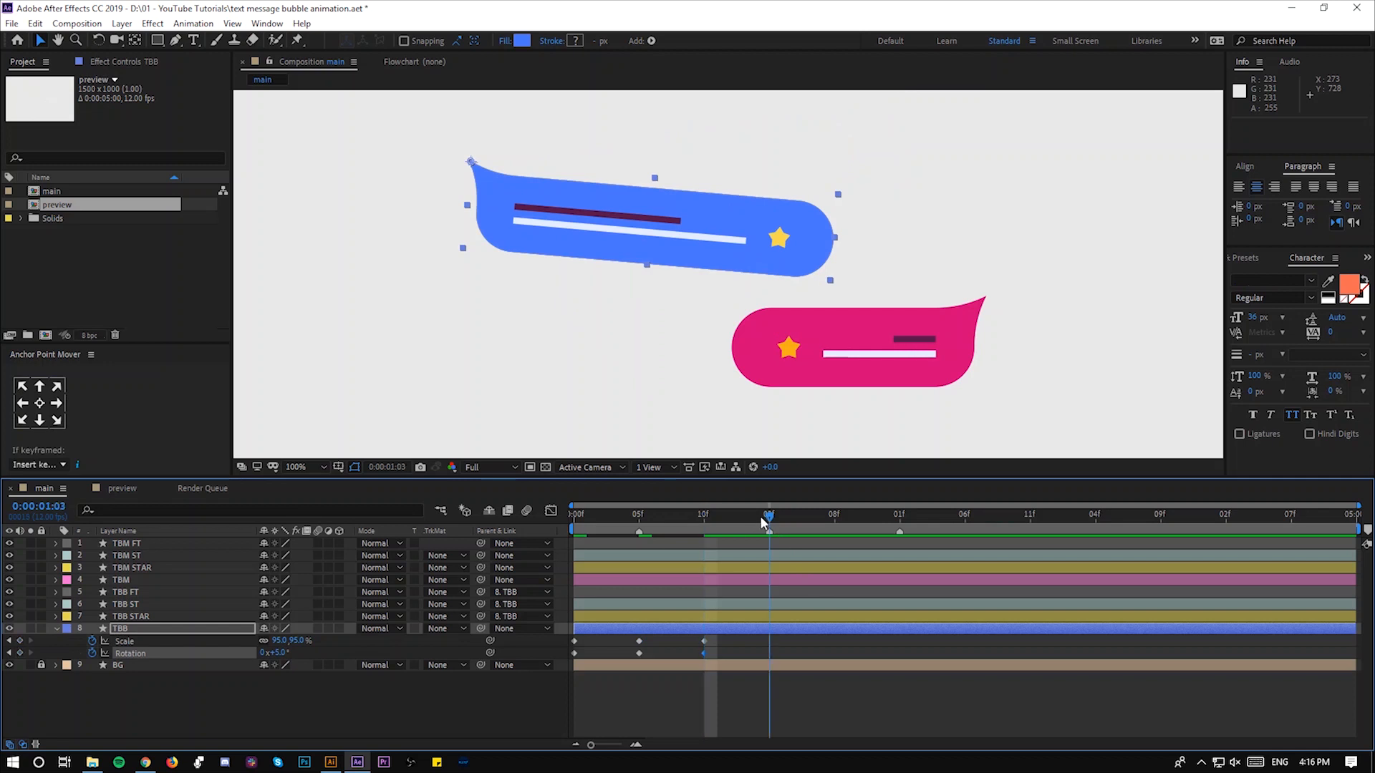
{"action": "double_click", "coordinate": [281, 641]}
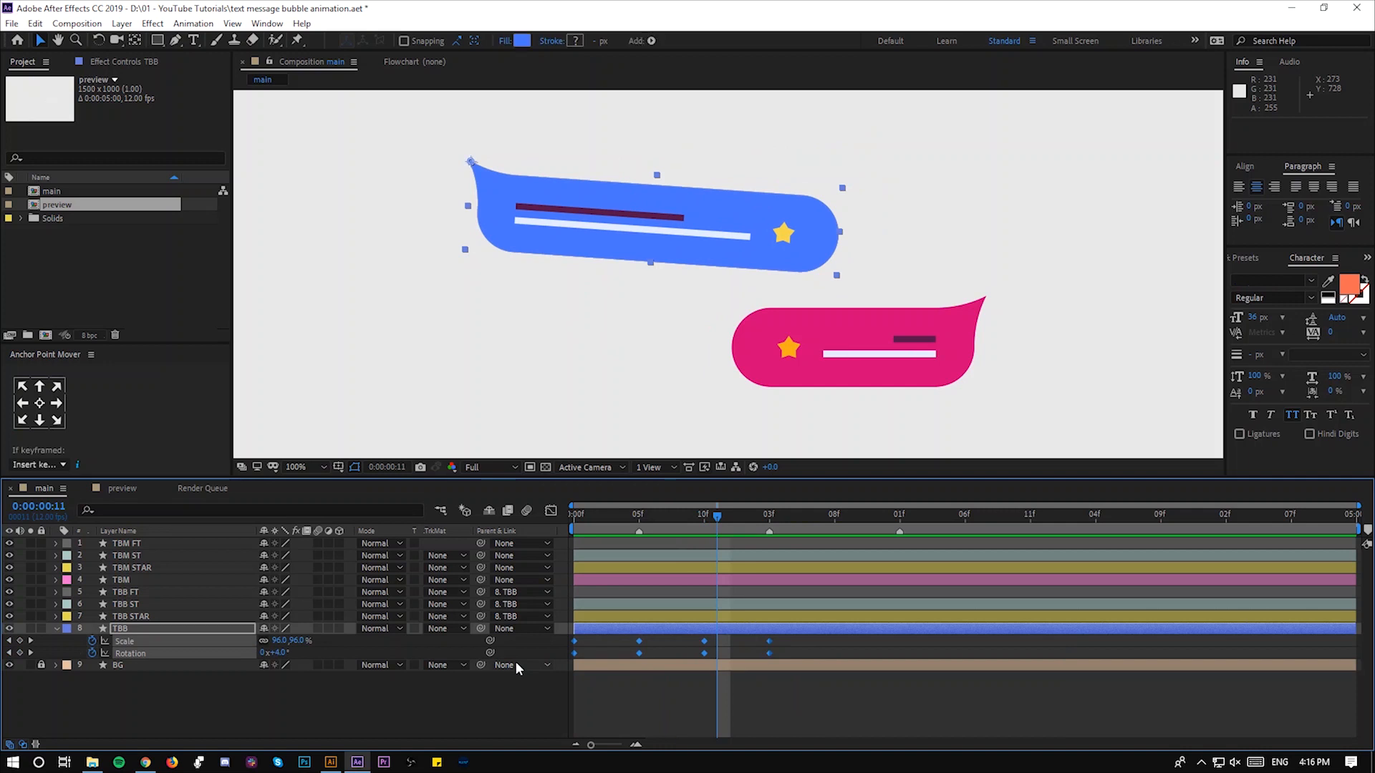
- Apply Easy Ease to the blue bubble's keyframes and review the curves in the Graph Editor
{"action": "right_click", "coordinate": [575, 653]}
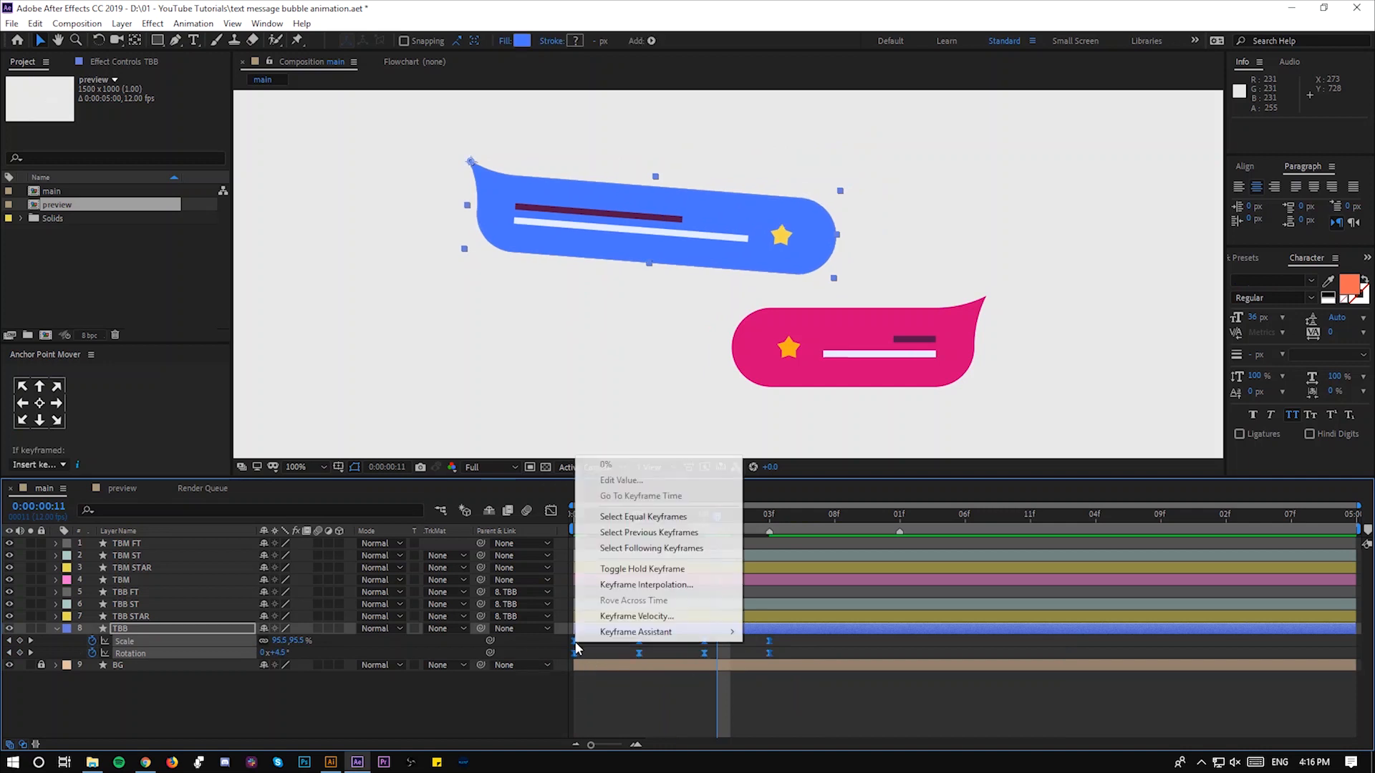
{"action": "mouse_move", "coordinate": [636, 631]}
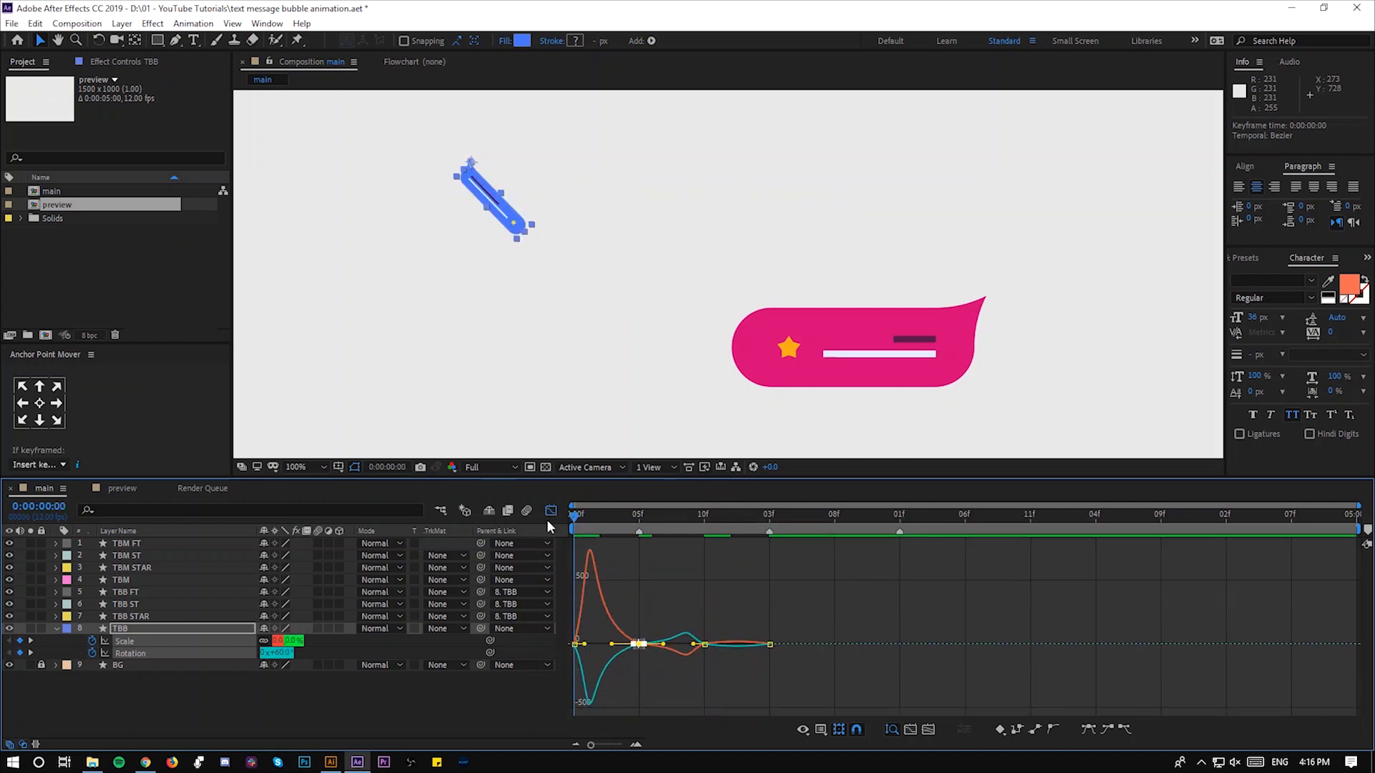
{"action": "key", "text": "space"}
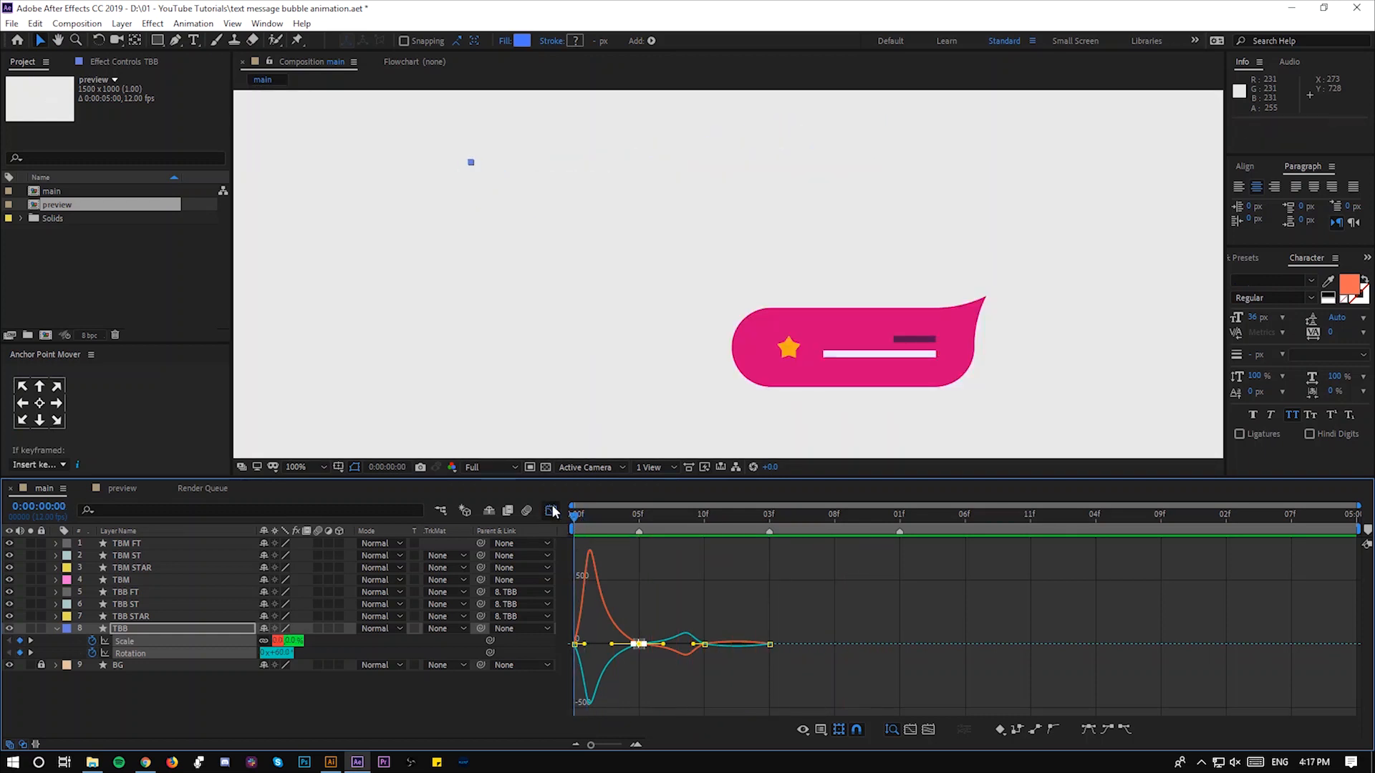
{"action": "left_click", "coordinate": [651, 514]}
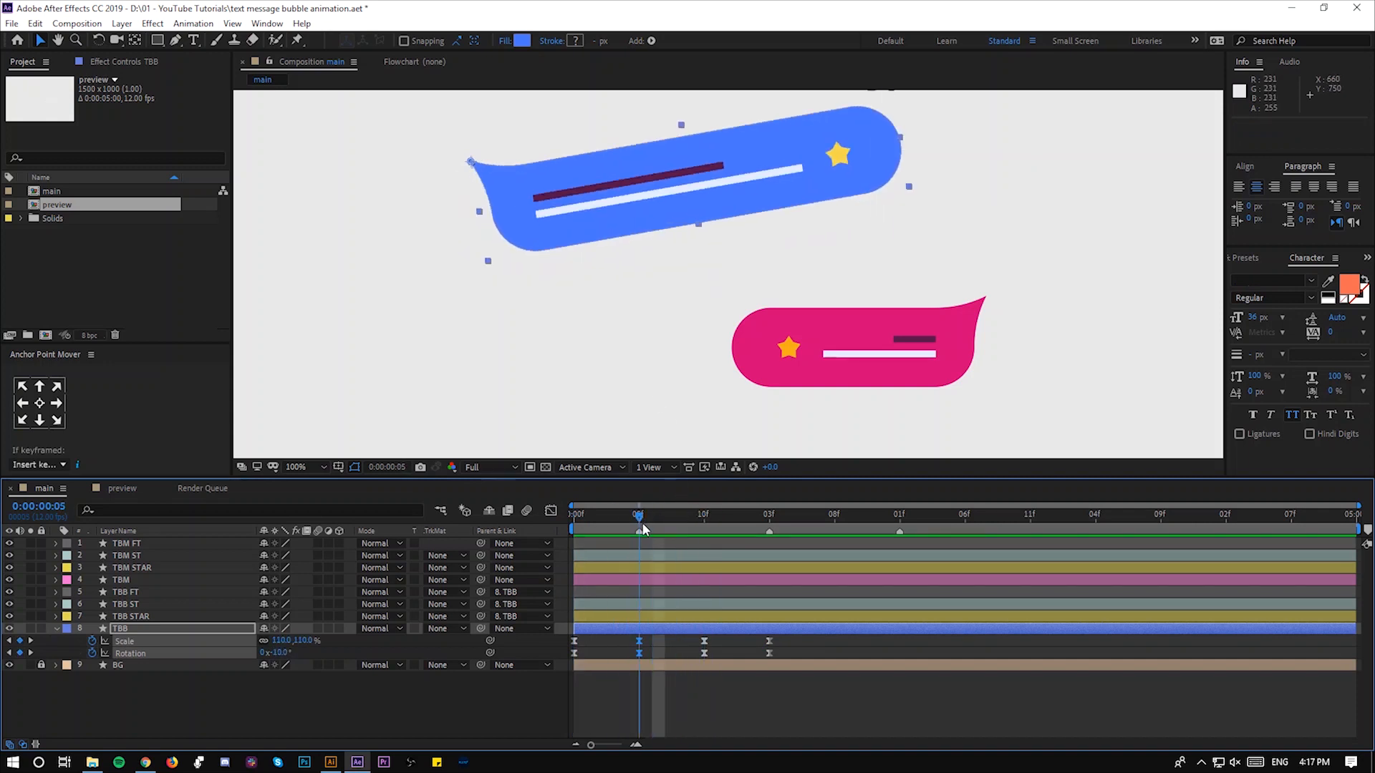
{"action": "left_click", "coordinate": [130, 617]}
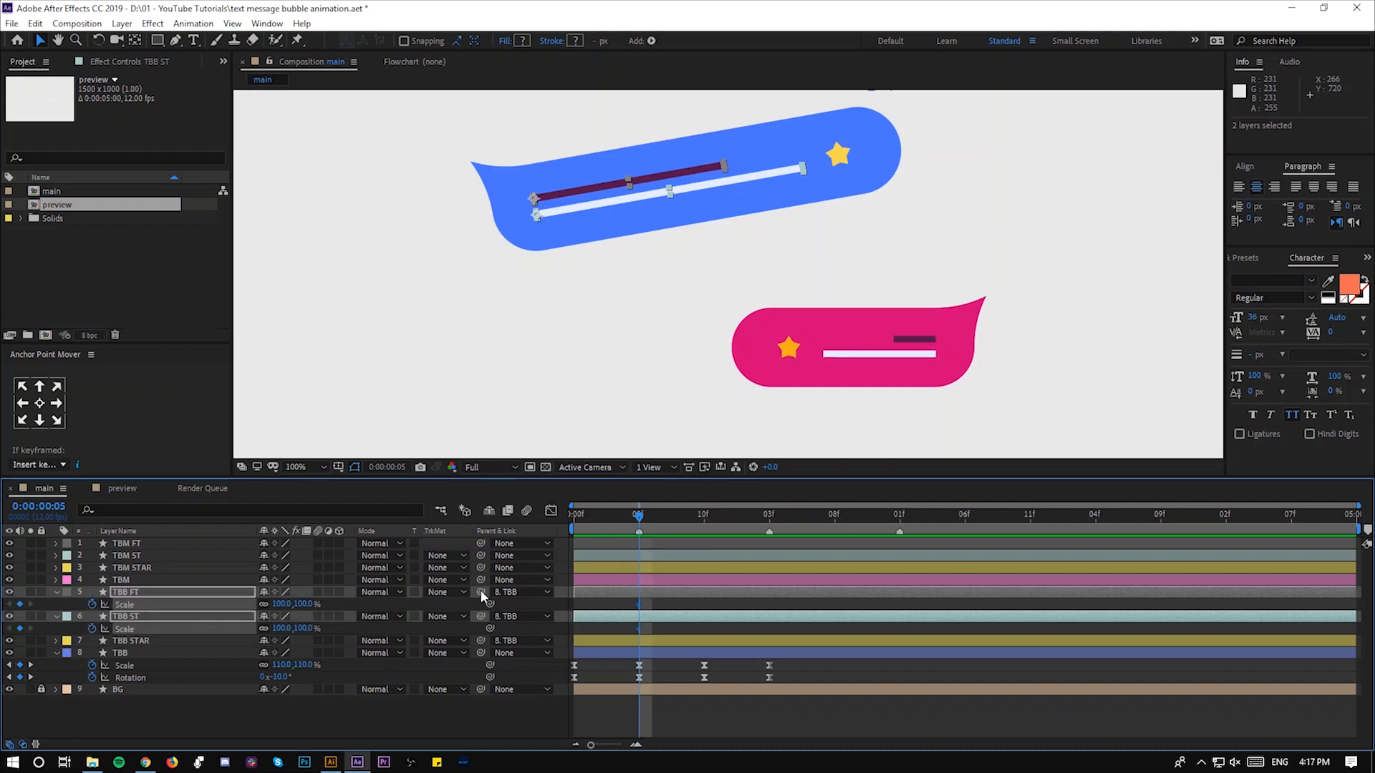
{"action": "mouse_move", "coordinate": [766, 524]}
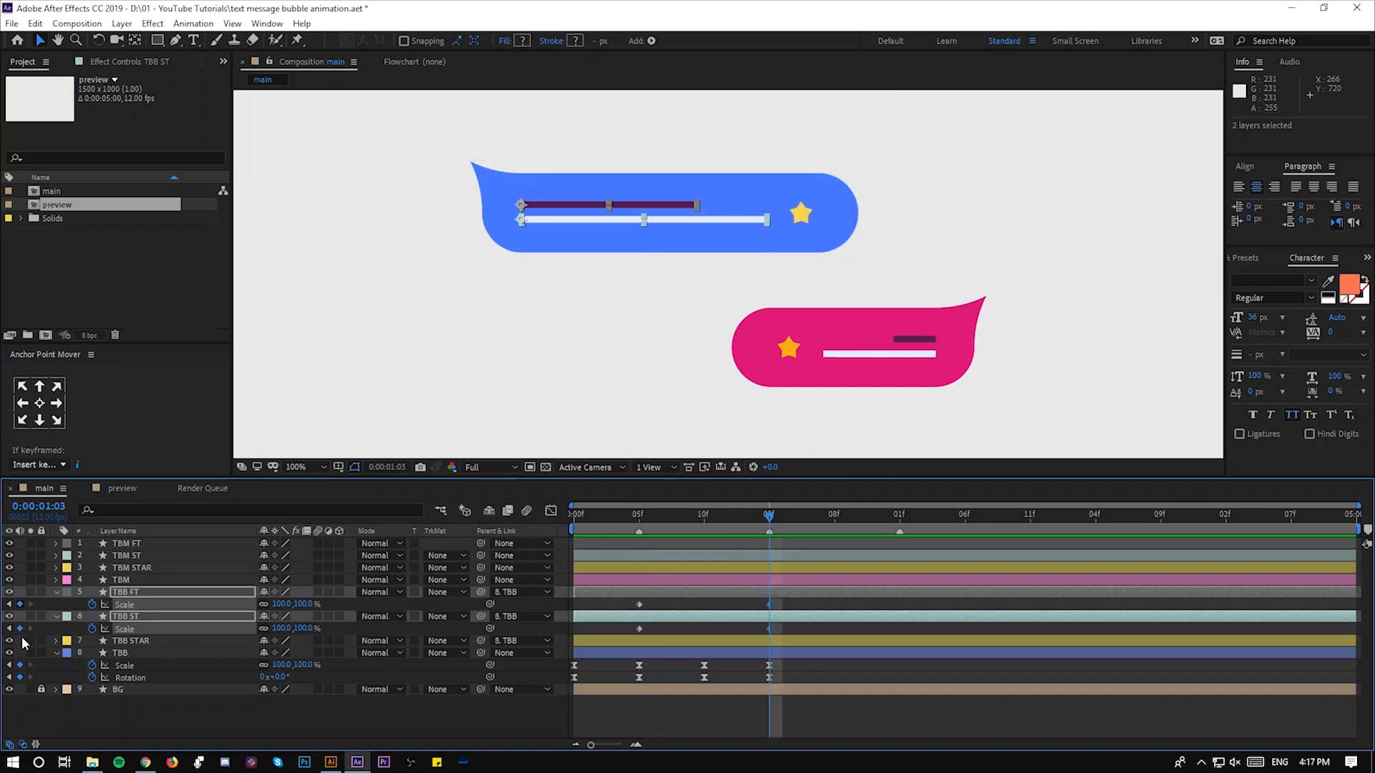
- Key the blue bubble's text lines from 0% to 100% width, delaying the lower line
{"action": "left_click", "coordinate": [639, 515]}
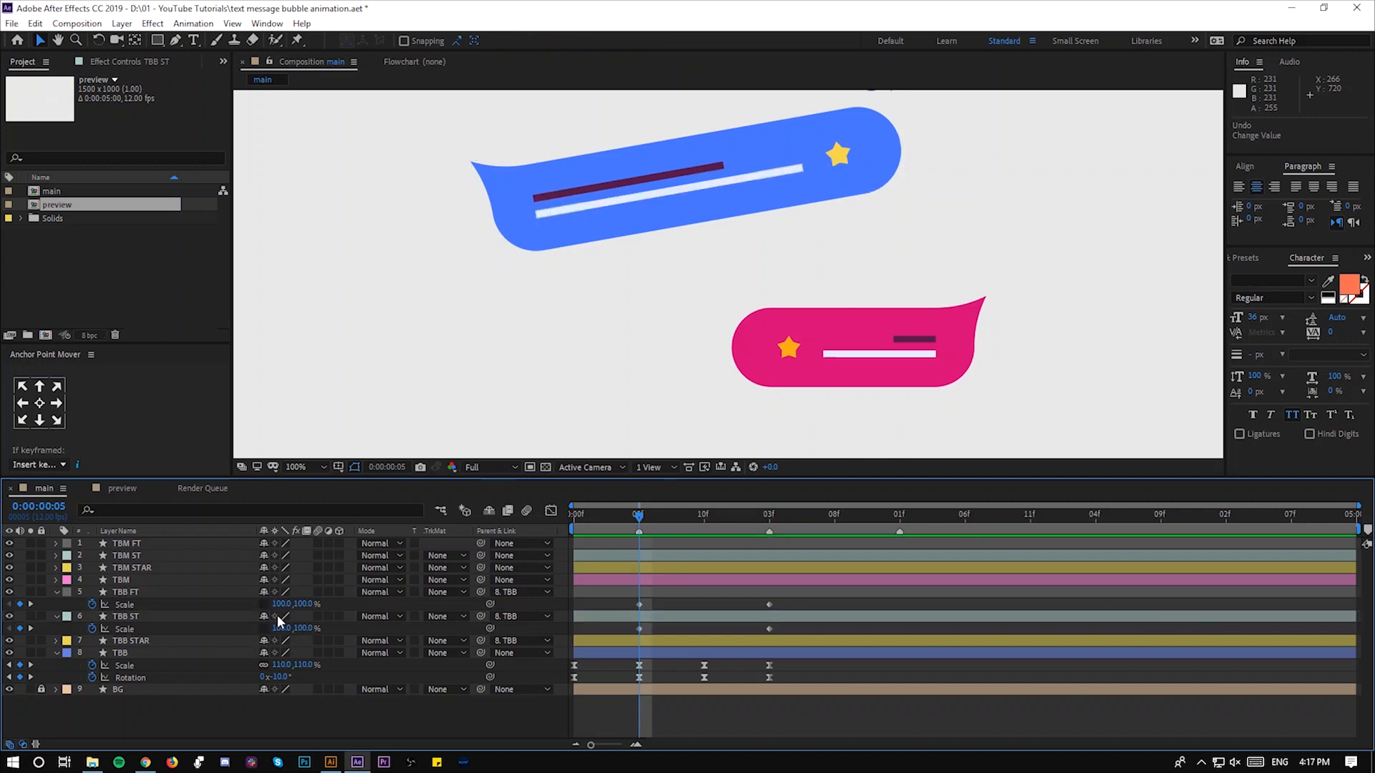
{"action": "double_click", "coordinate": [282, 629]}
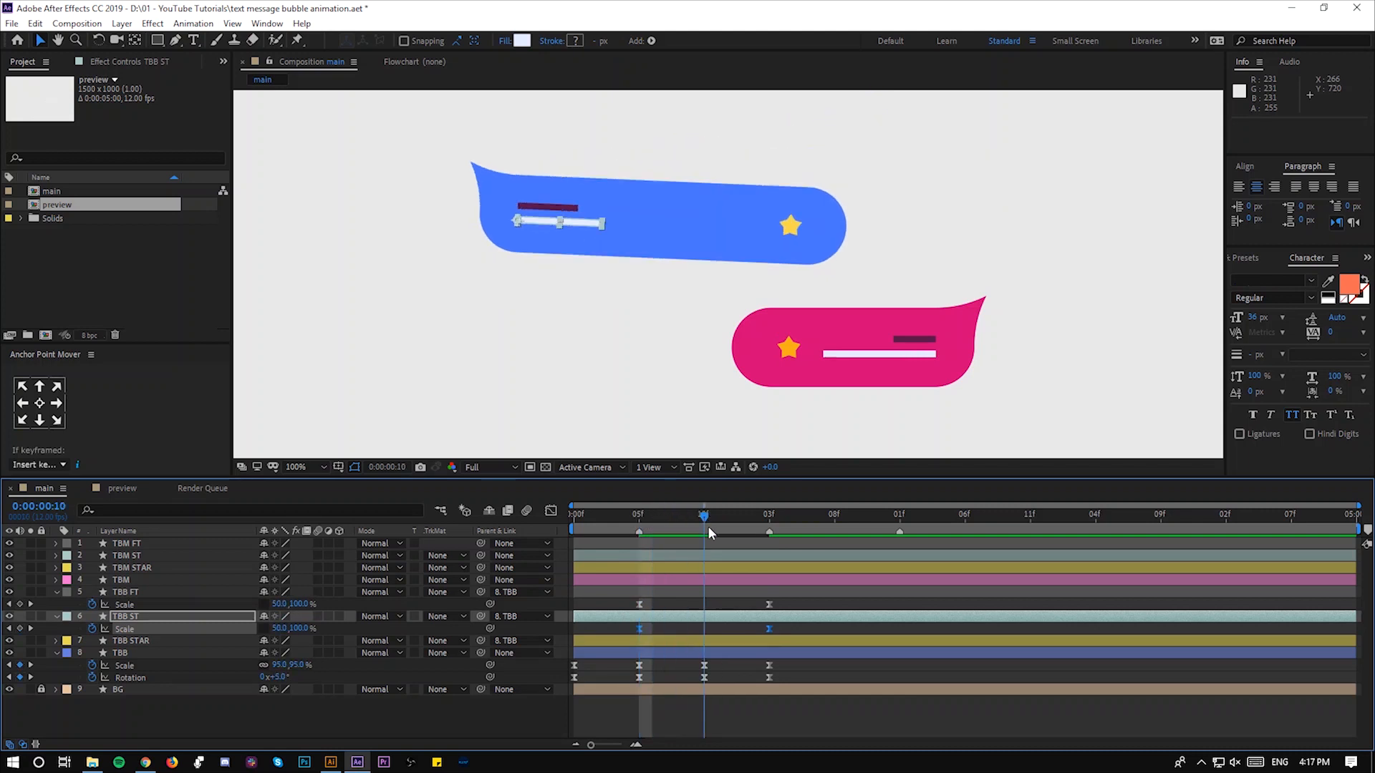
{"action": "left_click_drag", "start_coordinate": [704, 515], "coordinate": [651, 514]}
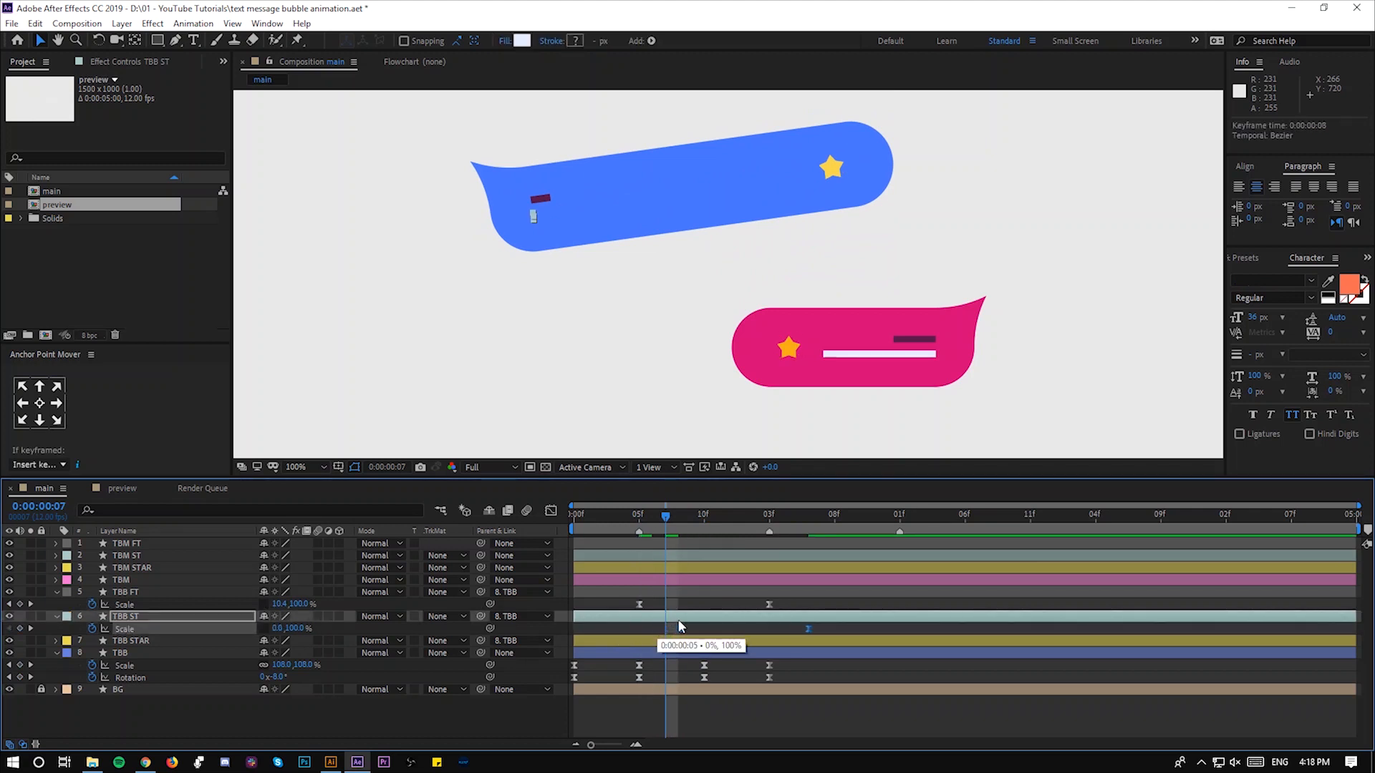
{"action": "left_click_drag", "start_coordinate": [664, 515], "coordinate": [653, 515]}
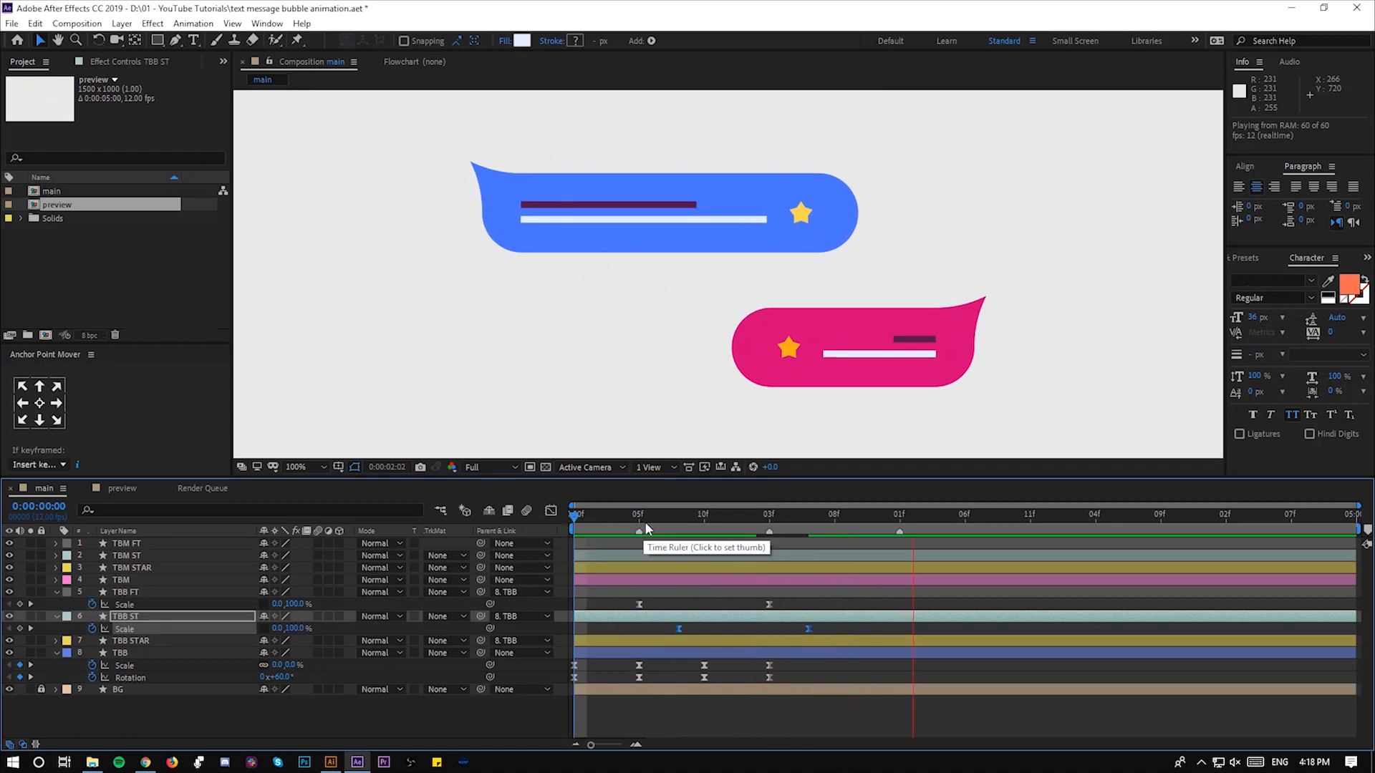
{"action": "left_click", "coordinate": [716, 515]}
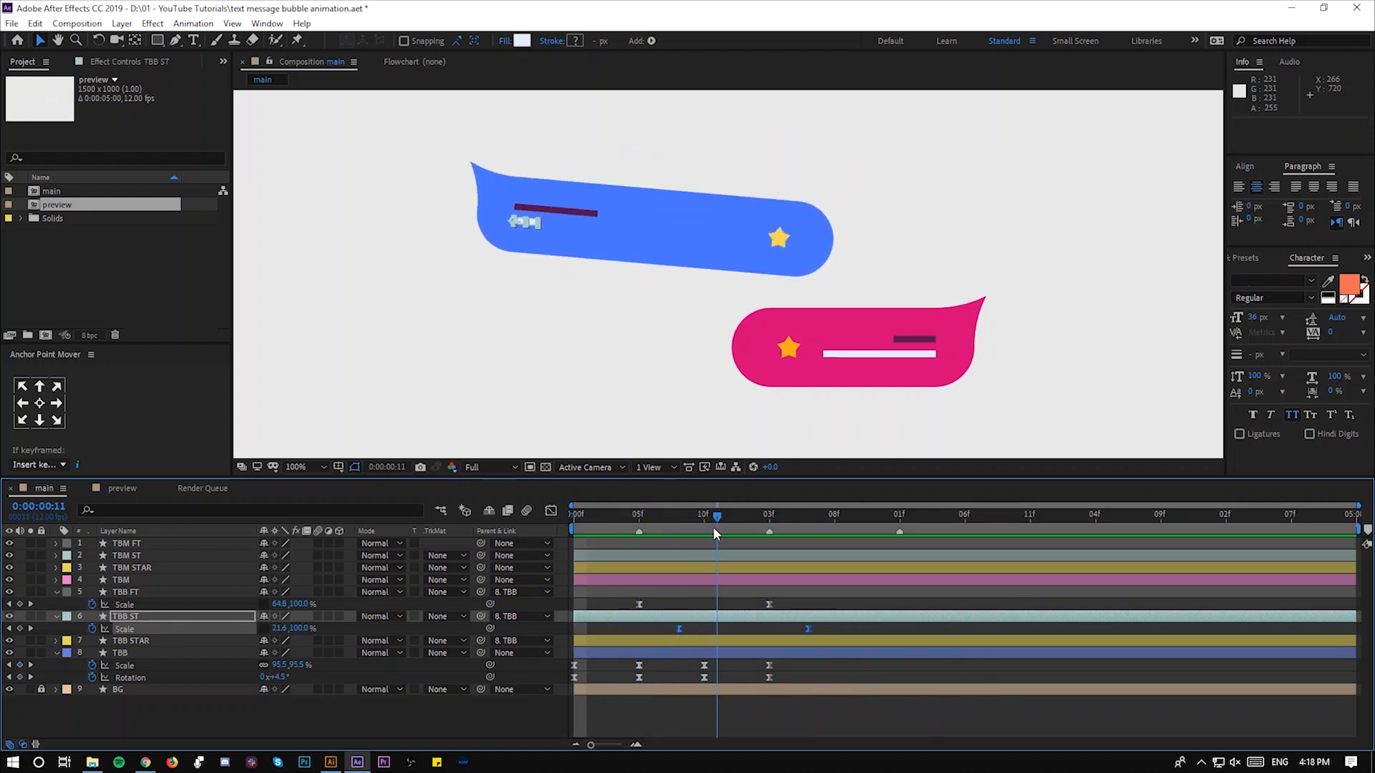
{"action": "left_click", "coordinate": [769, 514]}
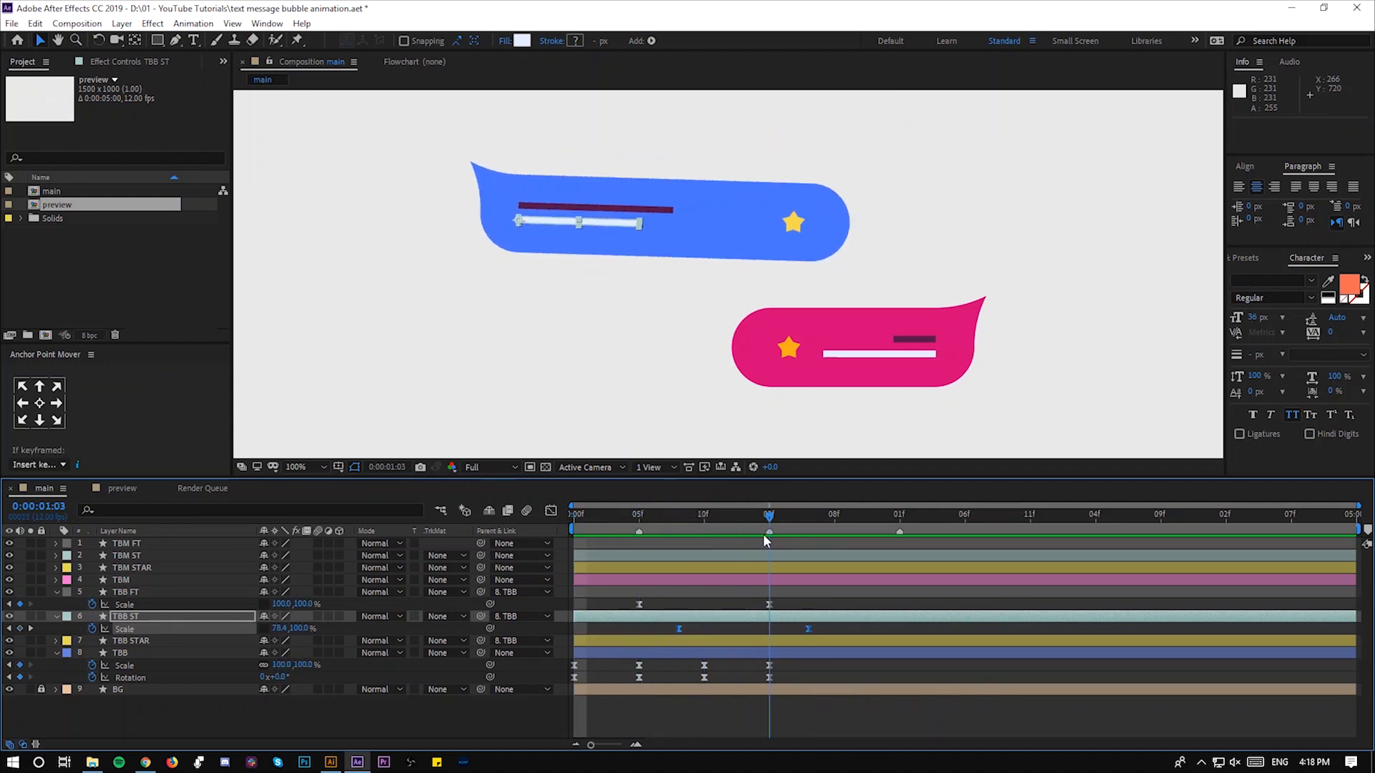
{"action": "left_click", "coordinate": [129, 641]}
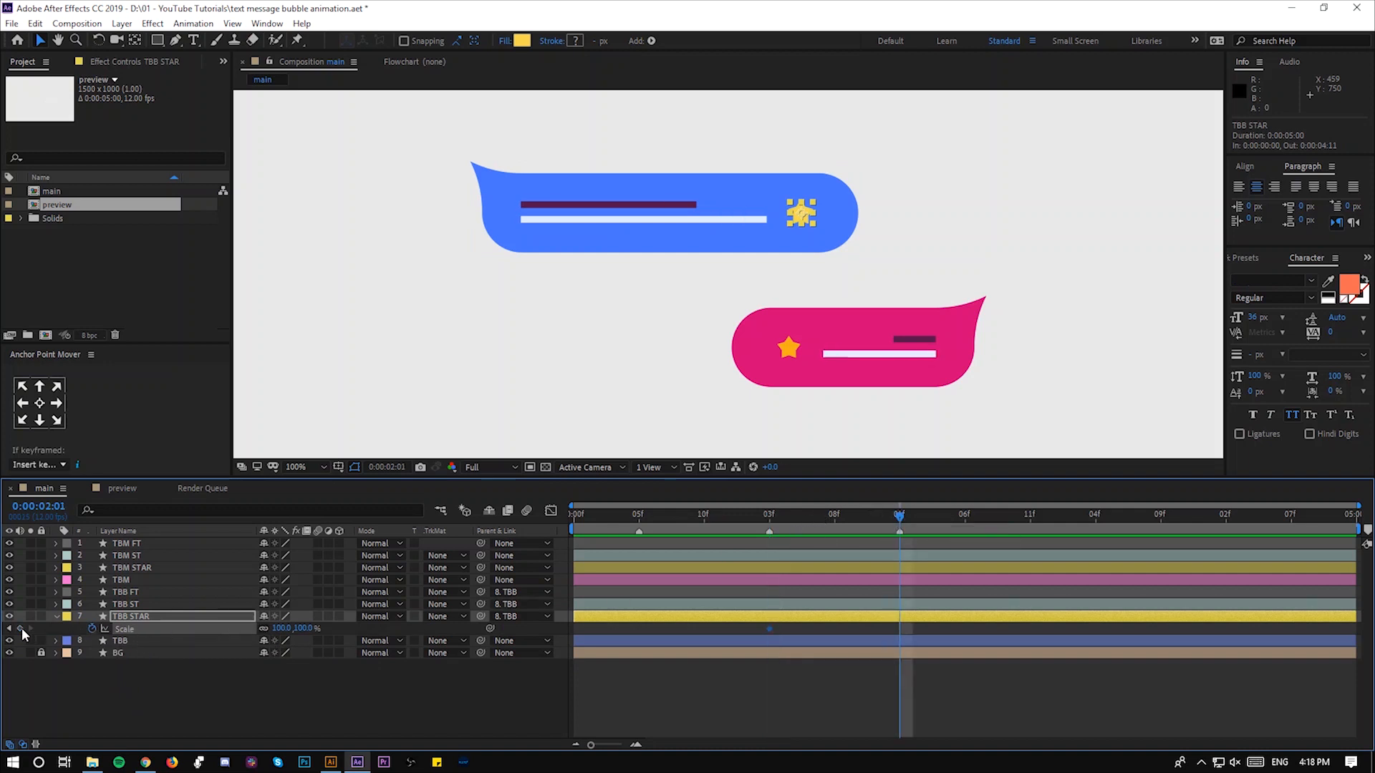
{"action": "mouse_move", "coordinate": [22, 630]}
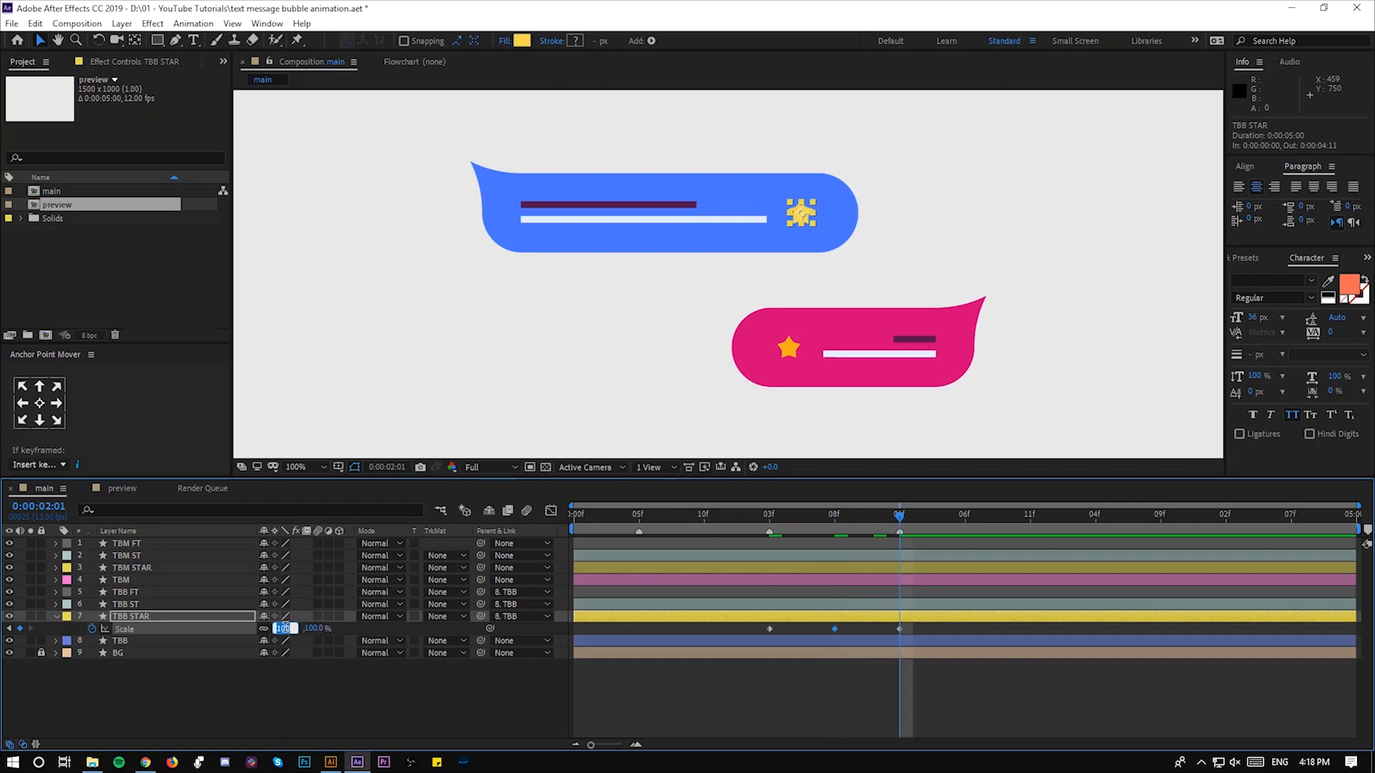
- Key the star's scale to pop in from 0% with an overshoot after the lines
{"action": "left_click", "coordinate": [965, 515]}
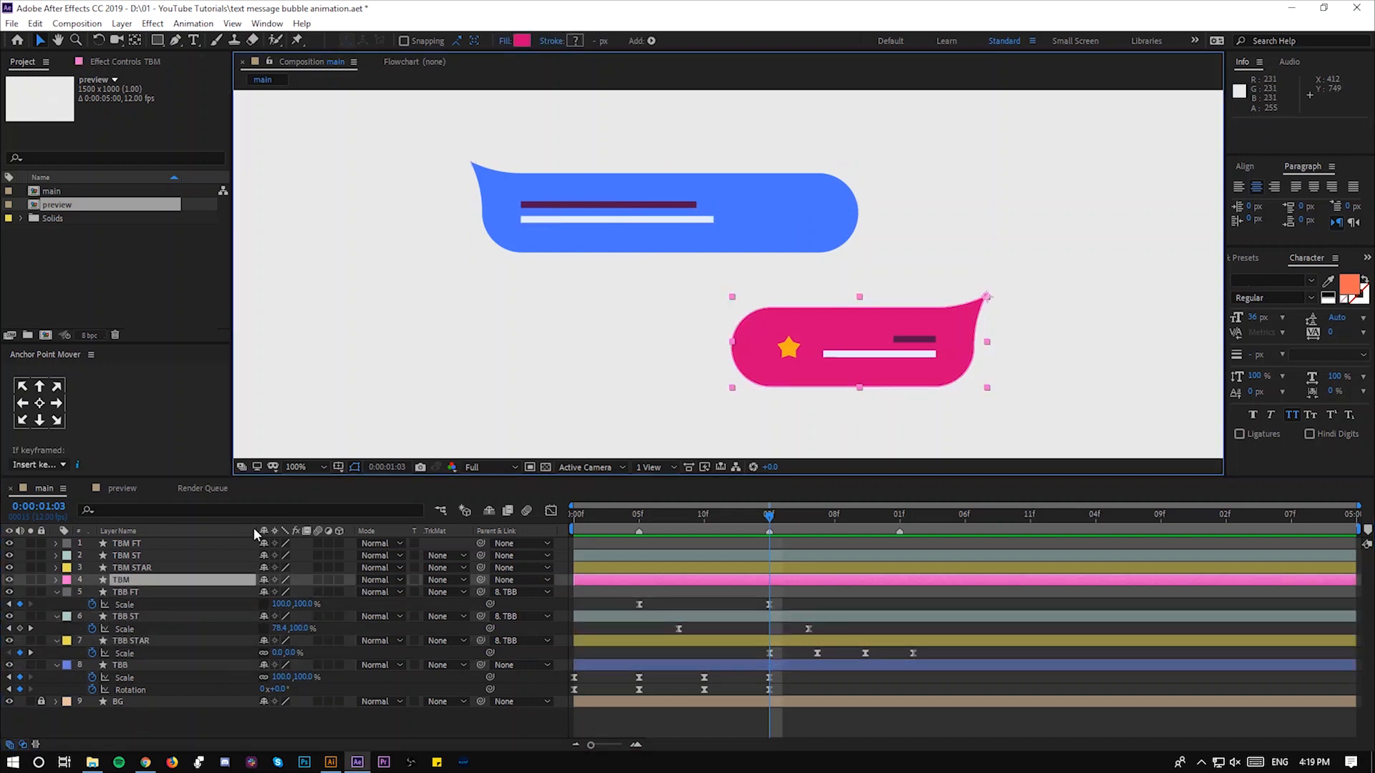
- Paste the blue bubble's Scale and Rotation keyframes onto the pink TBM layer
{"action": "left_click", "coordinate": [27, 580]}
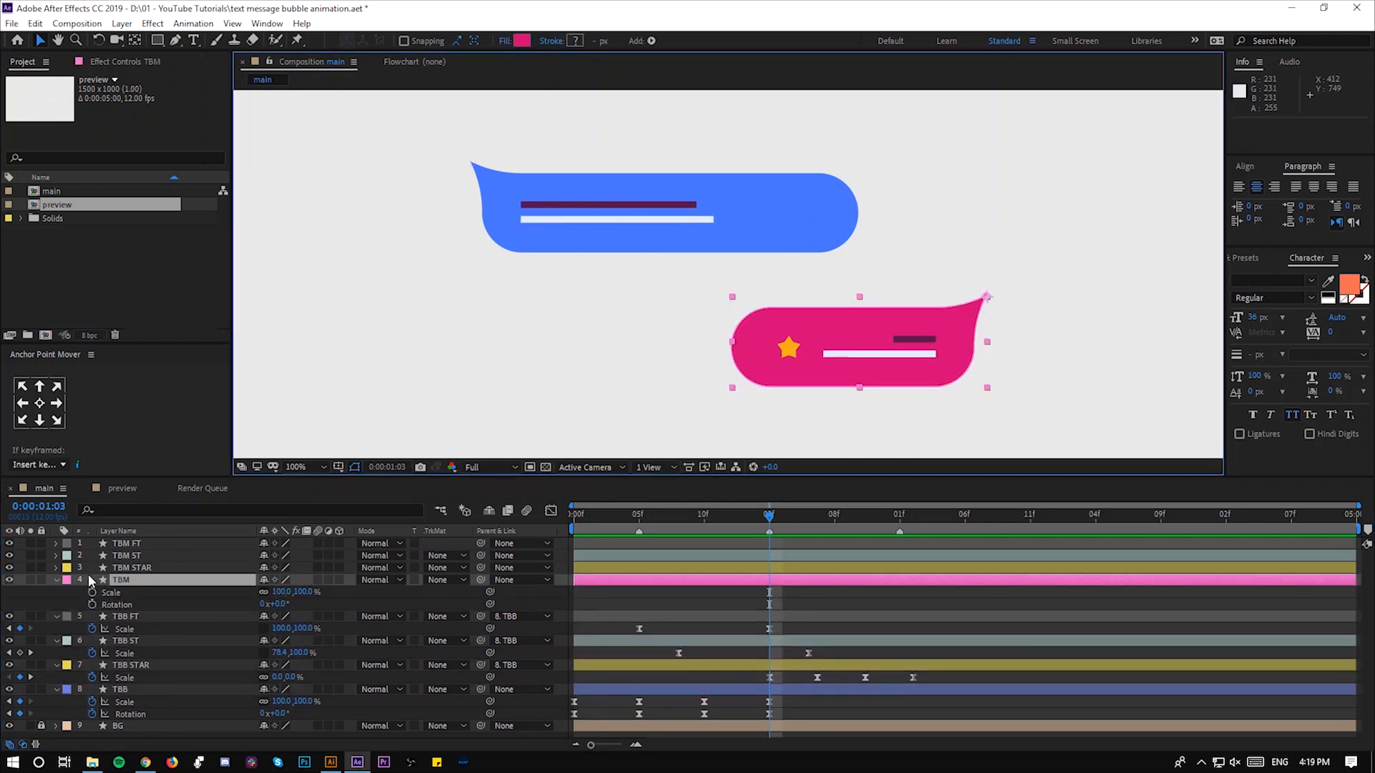
{"action": "left_click", "coordinate": [120, 691]}
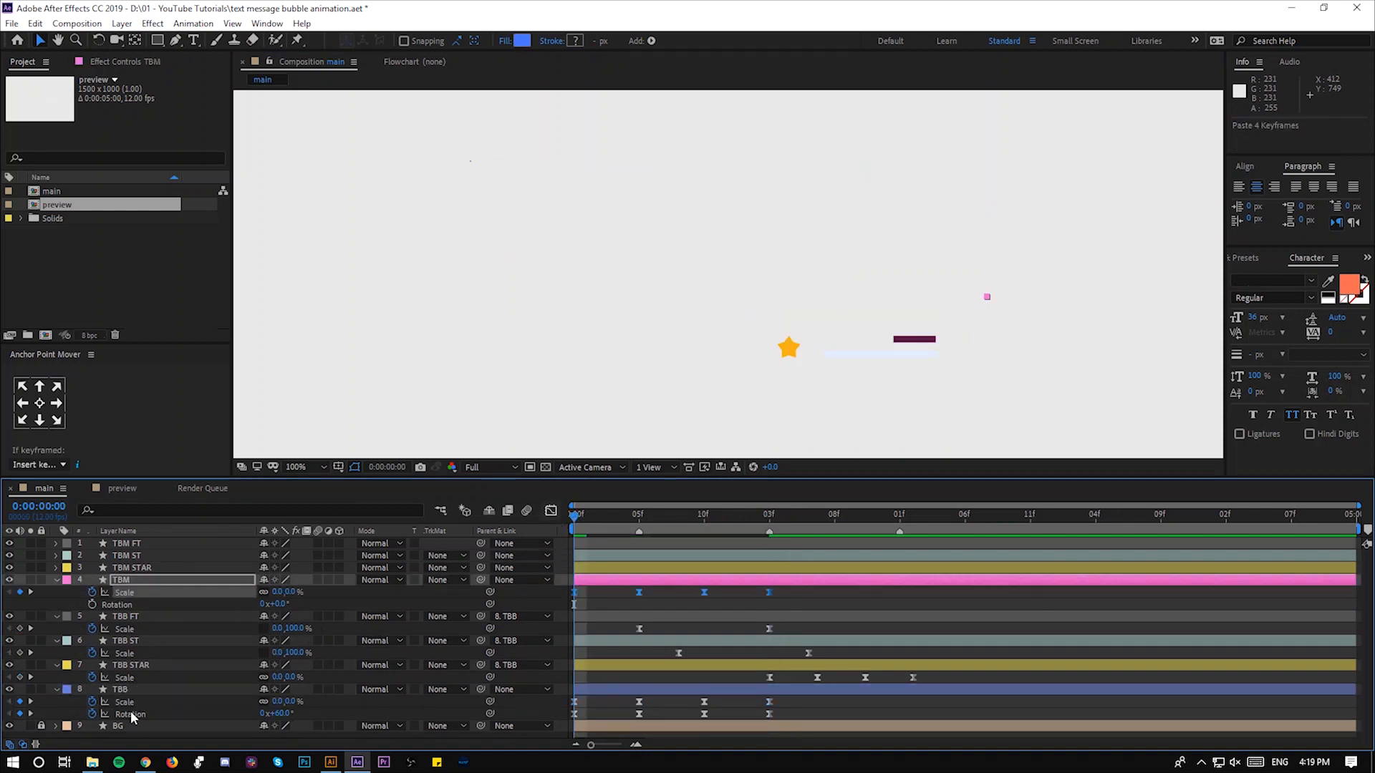
{"action": "left_click", "coordinate": [121, 689]}
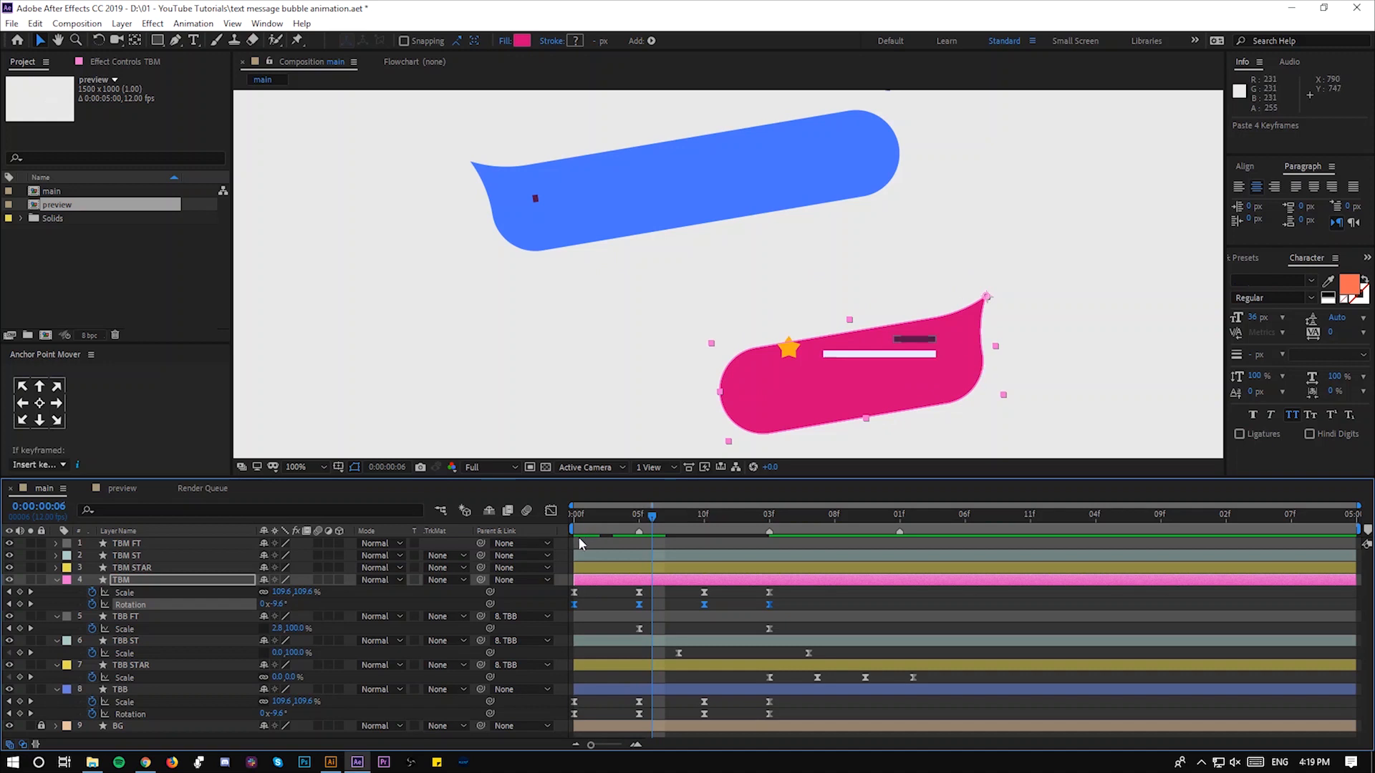
{"action": "left_click", "coordinate": [678, 515]}
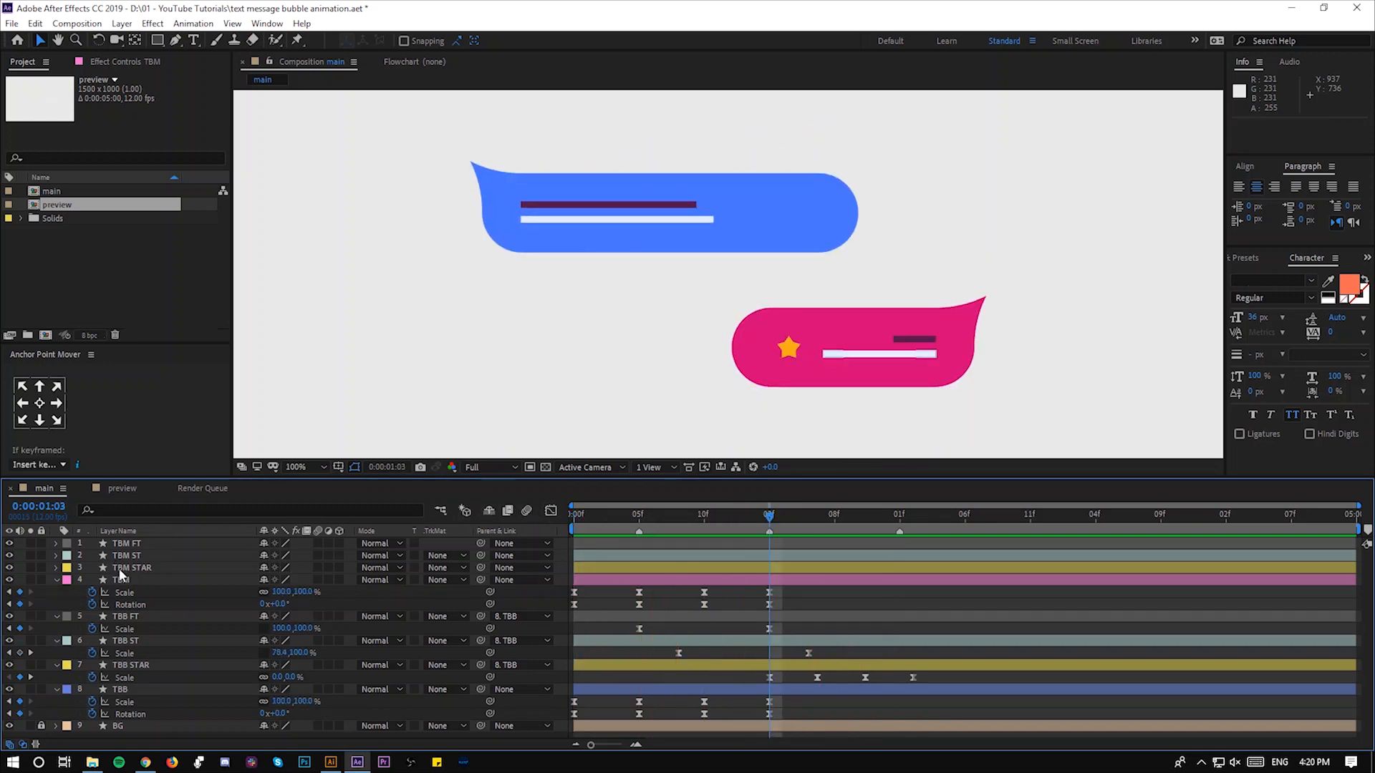
- Parent TBM FT, TBM ST and TBM STAR to TBM and preview them rotating together
{"action": "left_click", "coordinate": [129, 567]}
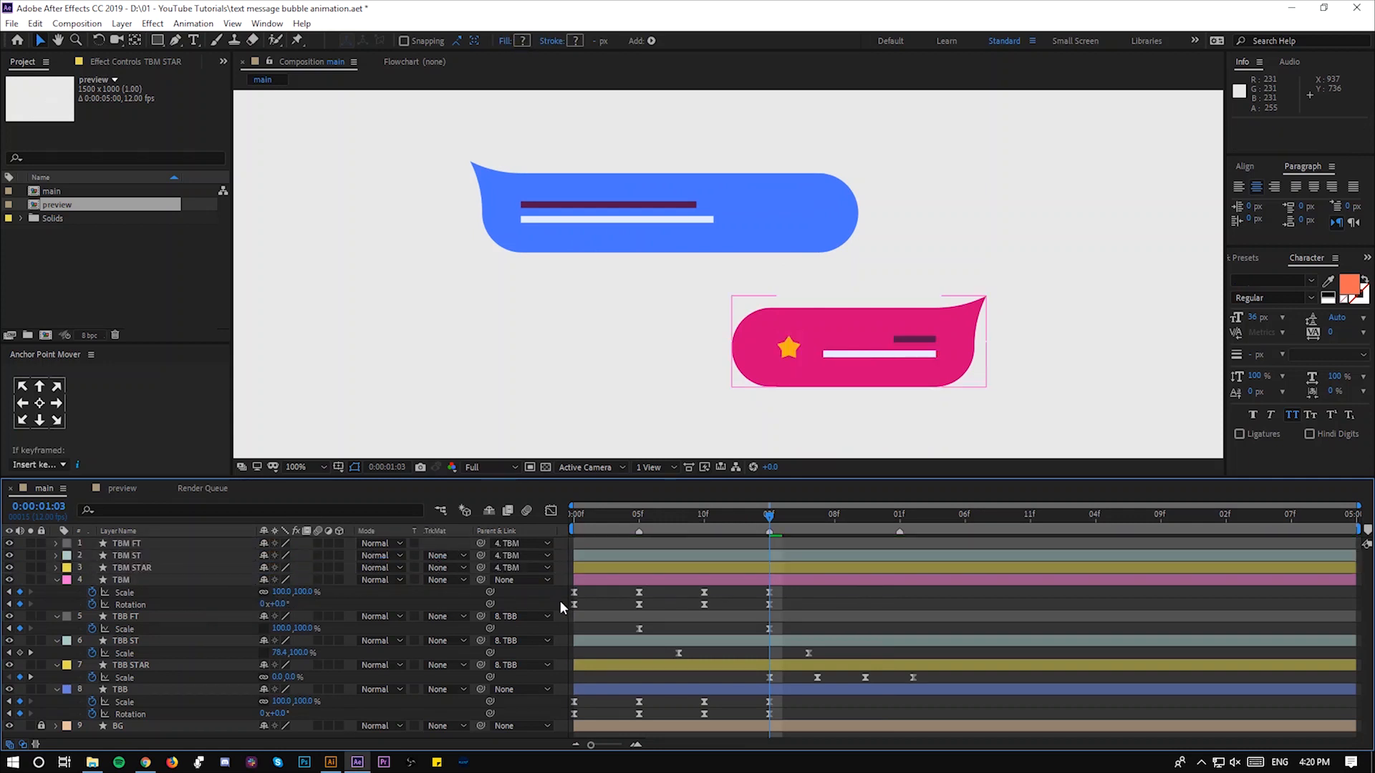
{"action": "left_click", "coordinate": [638, 514]}
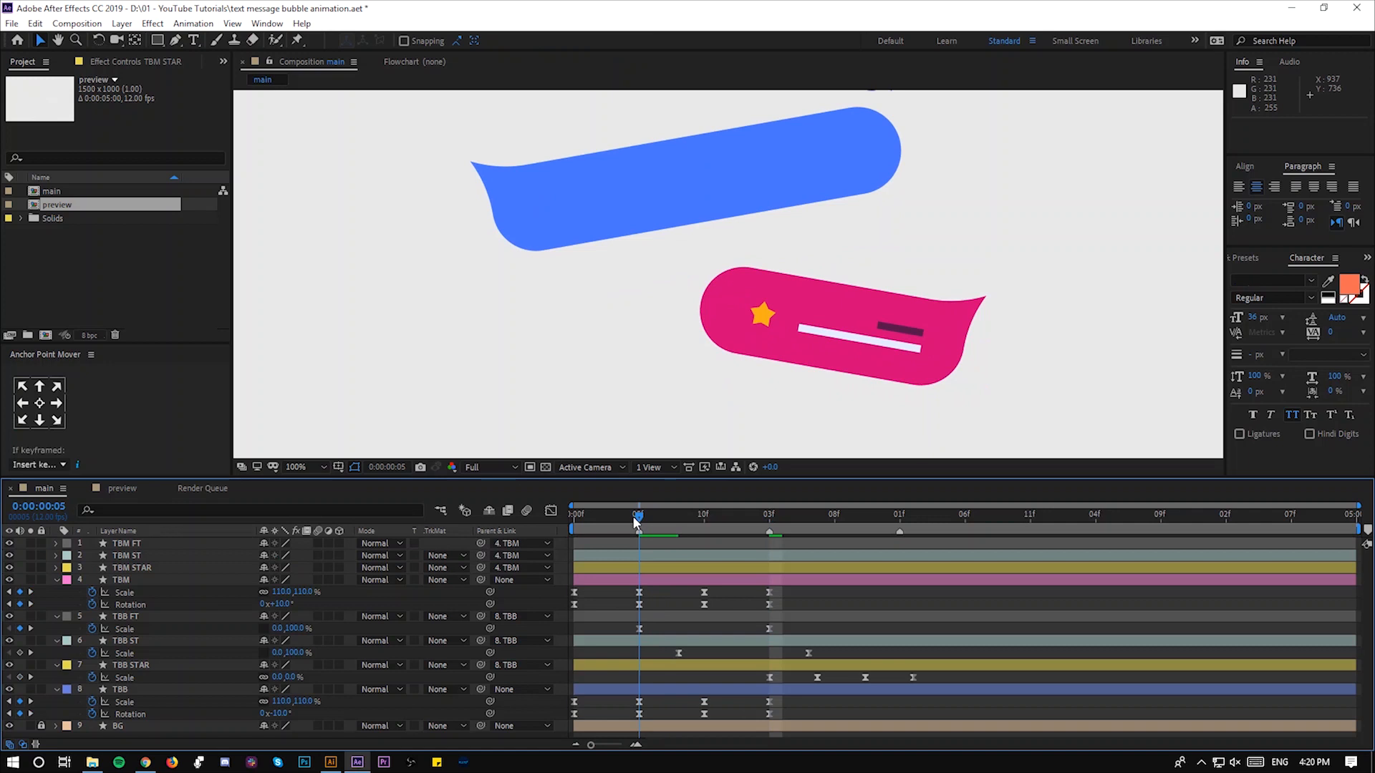
{"action": "left_click", "coordinate": [130, 665]}
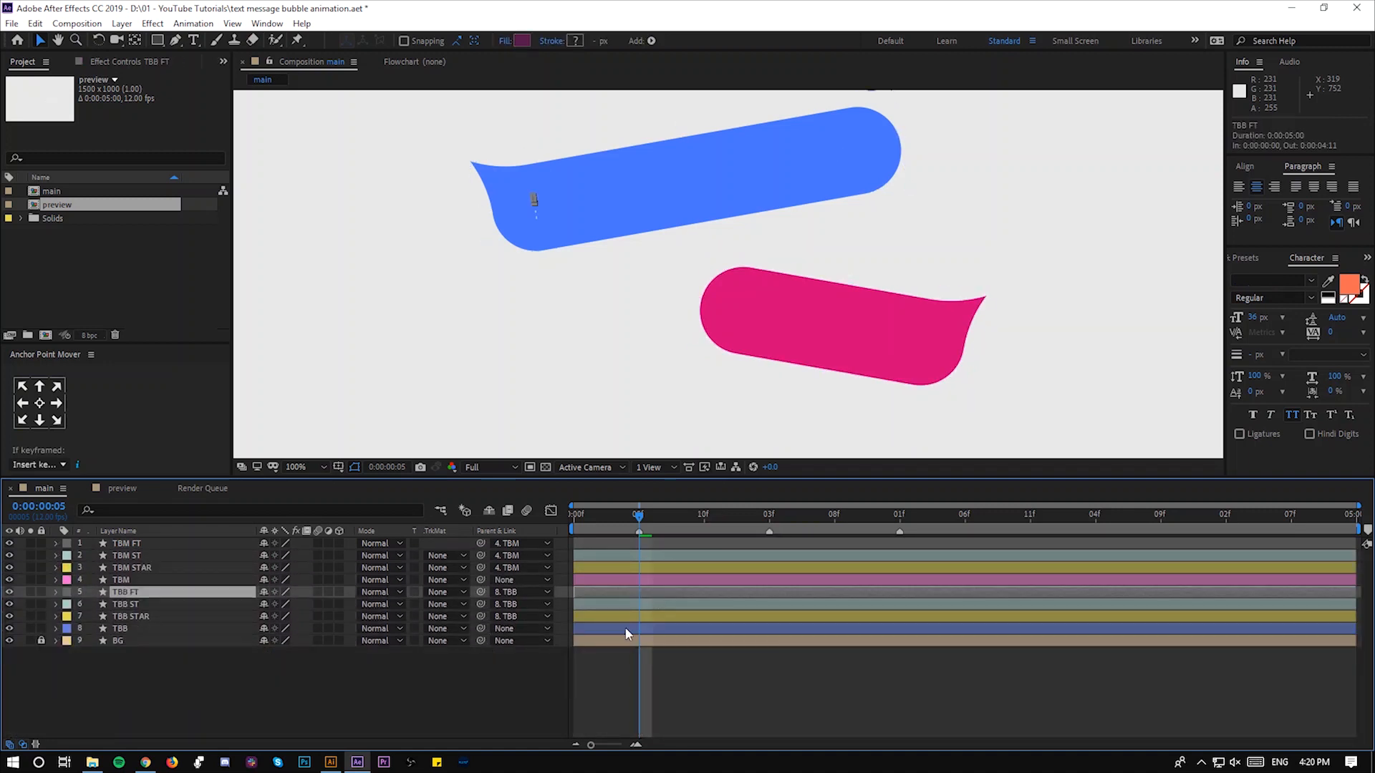
{"action": "left_click_drag", "start_coordinate": [638, 514], "coordinate": [691, 514]}
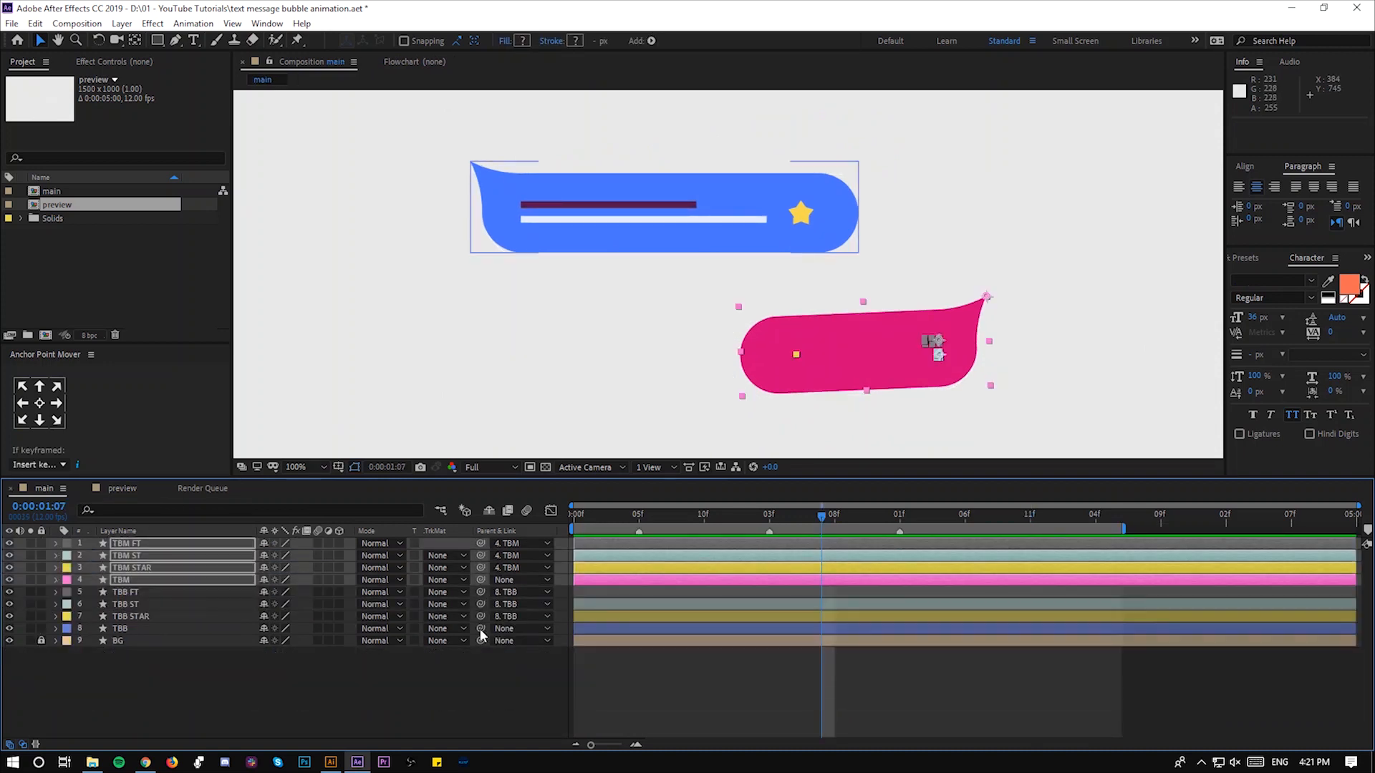
- Scale the duplicated blue bubble layer up to about 105%
{"action": "left_click", "coordinate": [130, 617]}
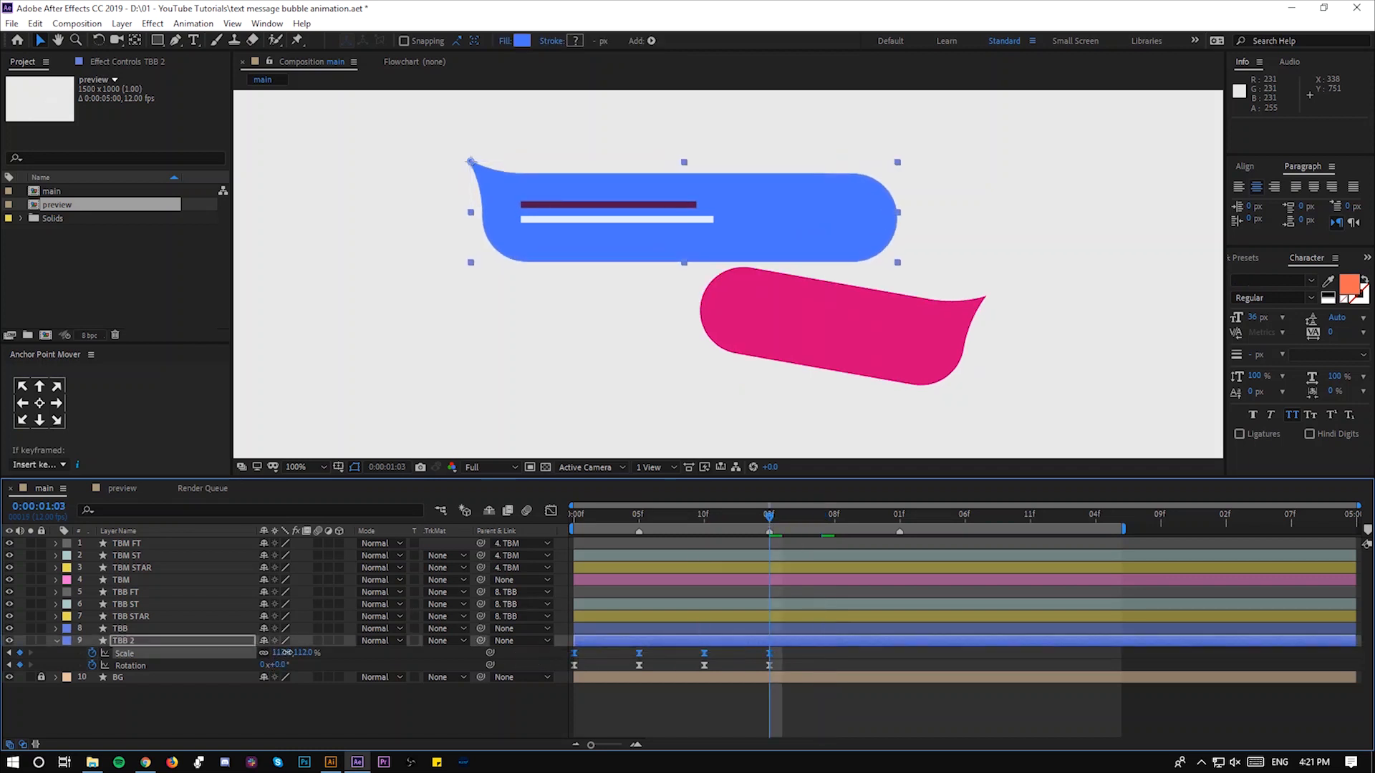
{"action": "left_click_drag", "start_coordinate": [293, 653], "coordinate": [285, 653]}
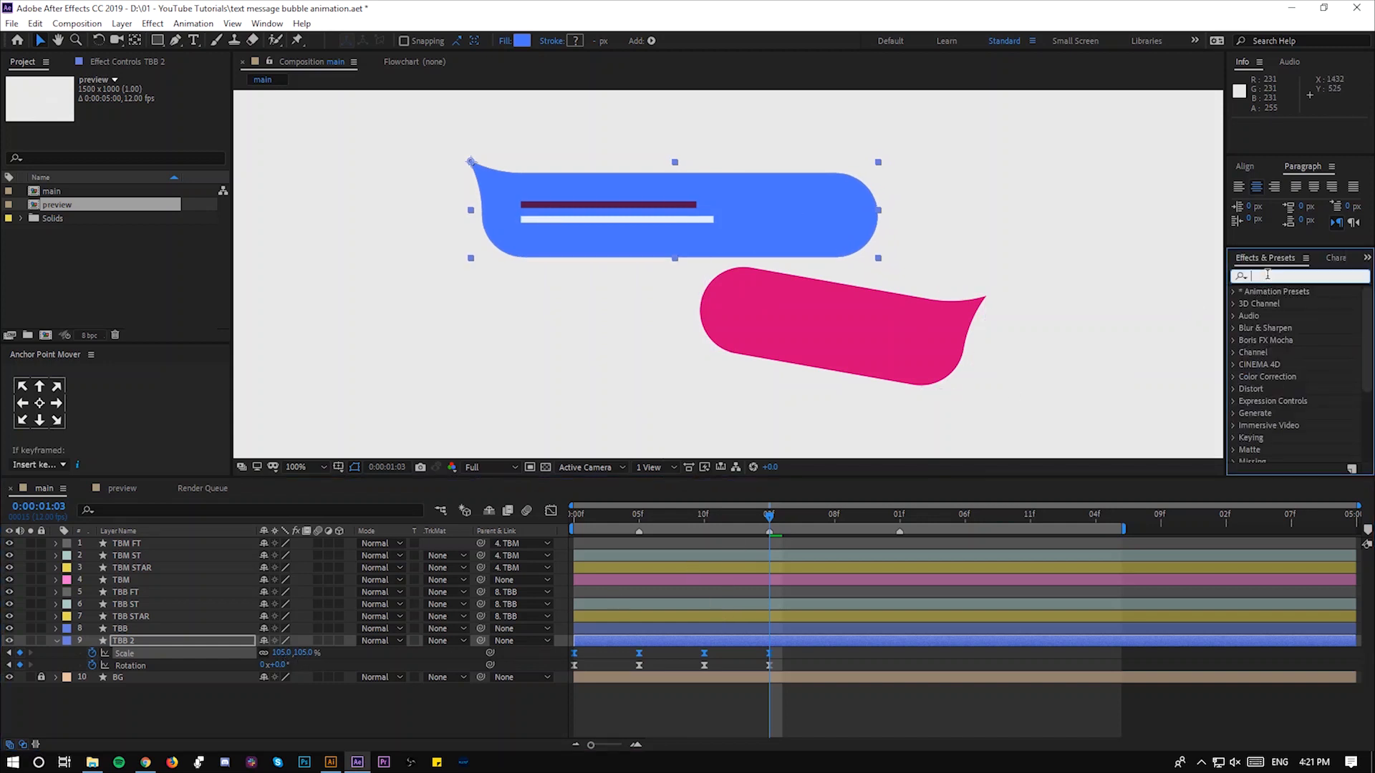
- Give the duplicate bubble an inverted Find Edges effect and Screen blending, then preview playback
{"action": "type", "text": "find"}
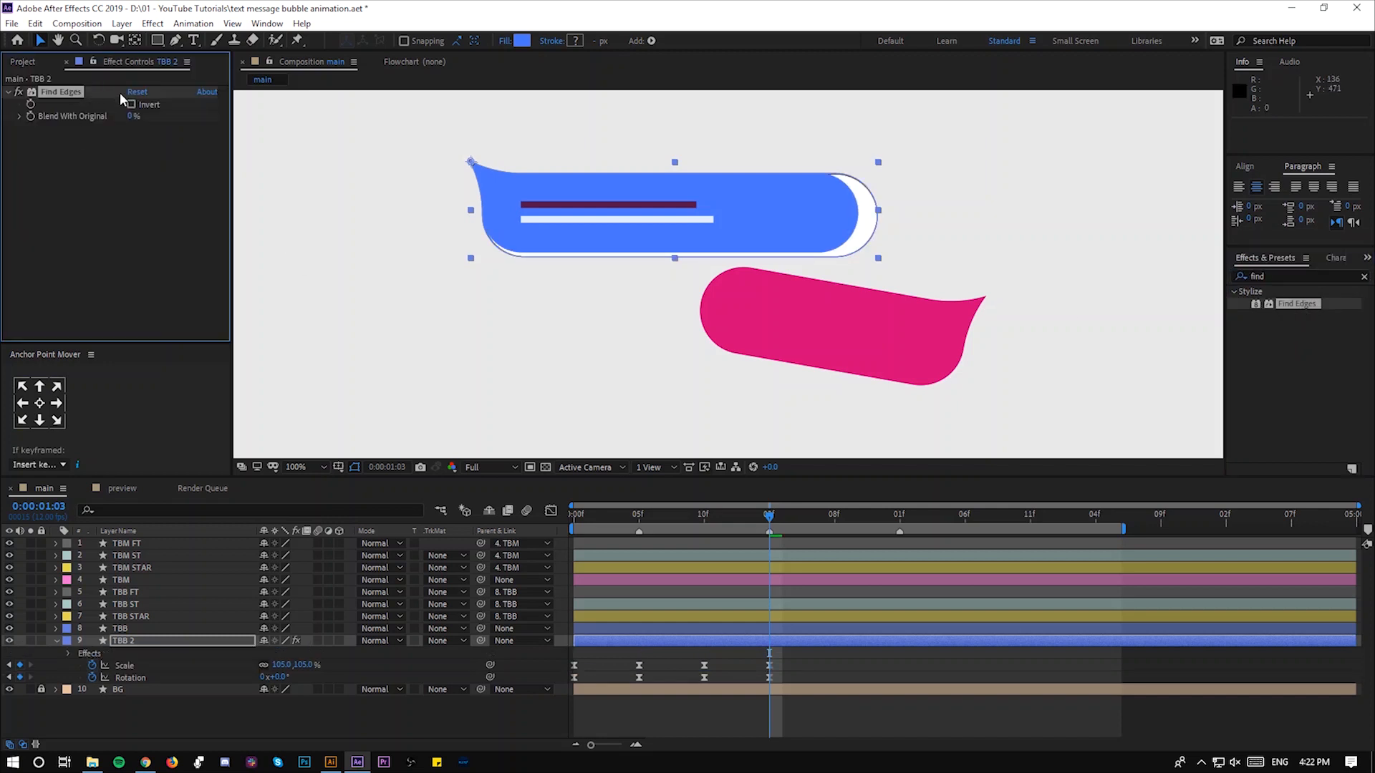
{"action": "left_click", "coordinate": [132, 105]}
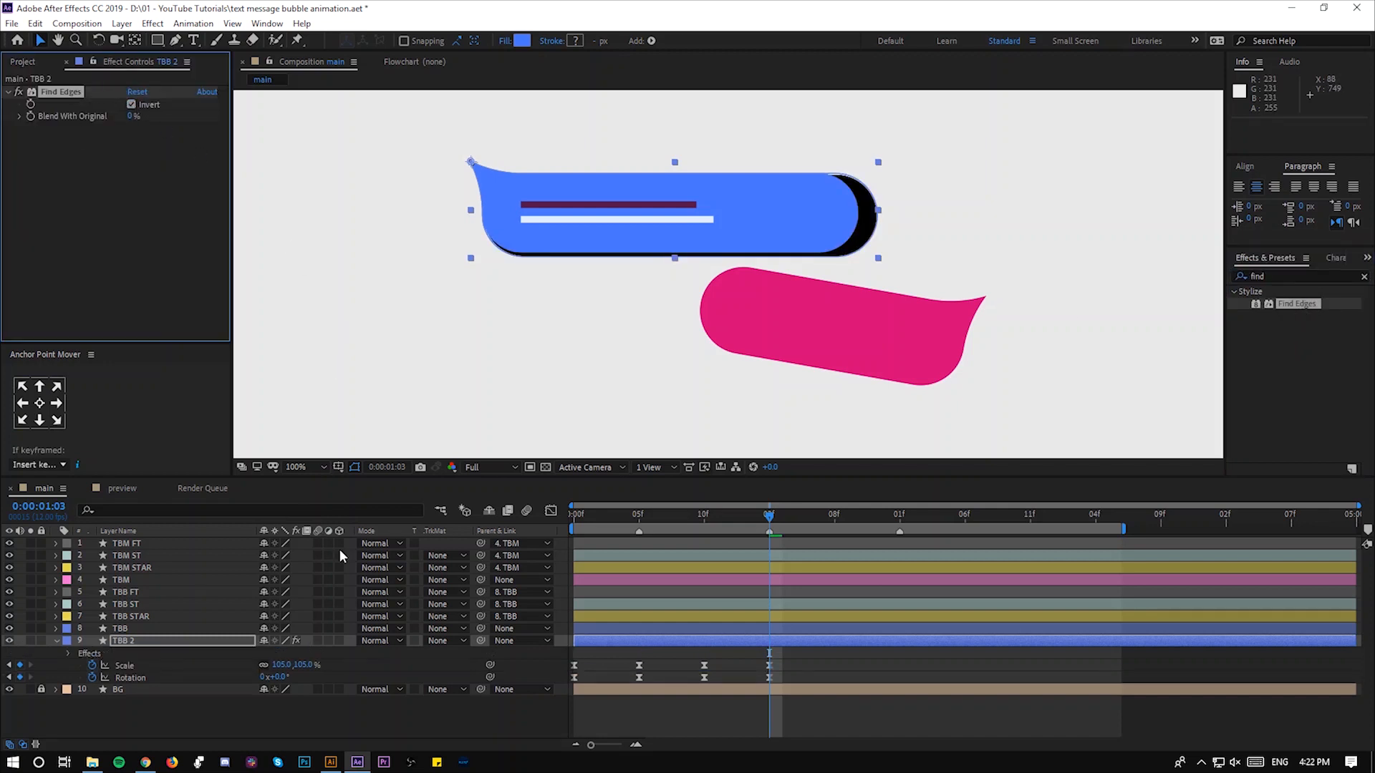
{"action": "left_click", "coordinate": [379, 641]}
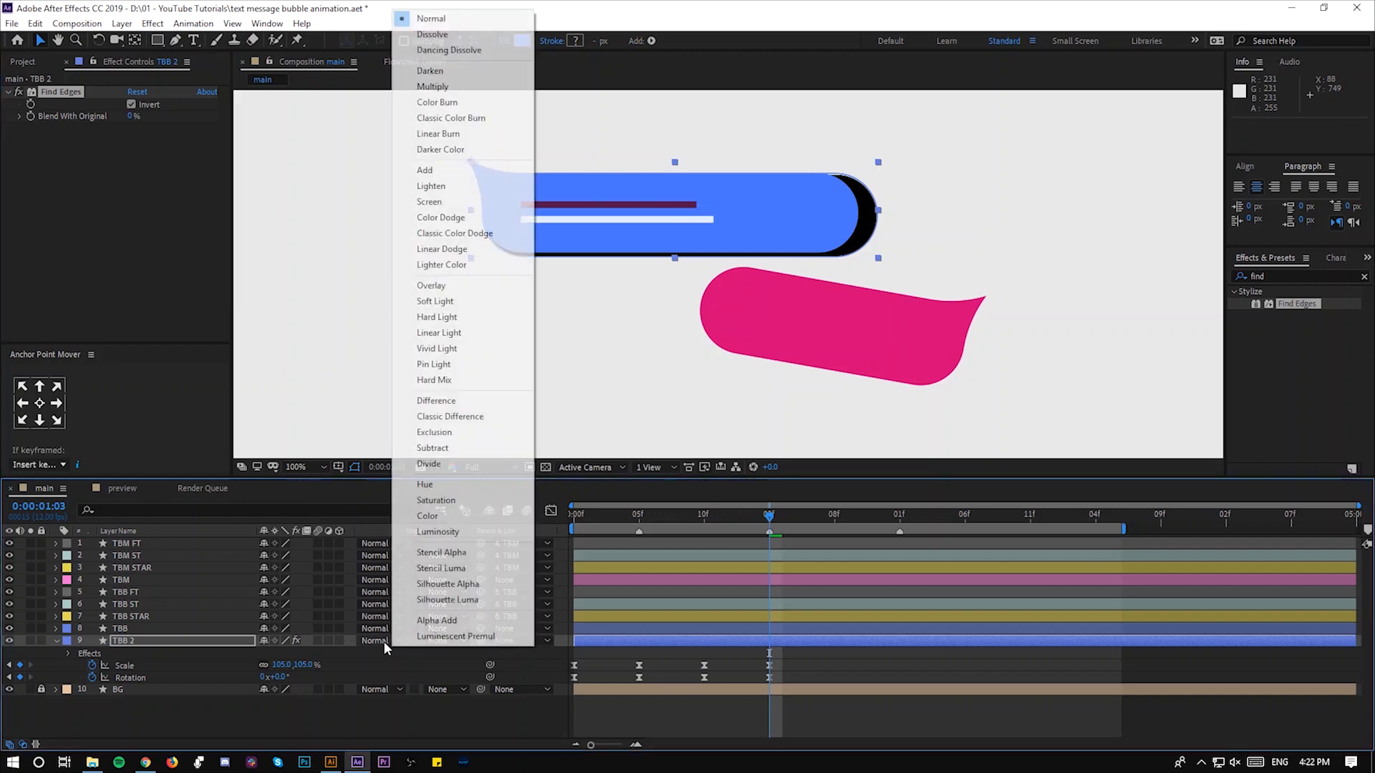
{"action": "left_click", "coordinate": [429, 202]}
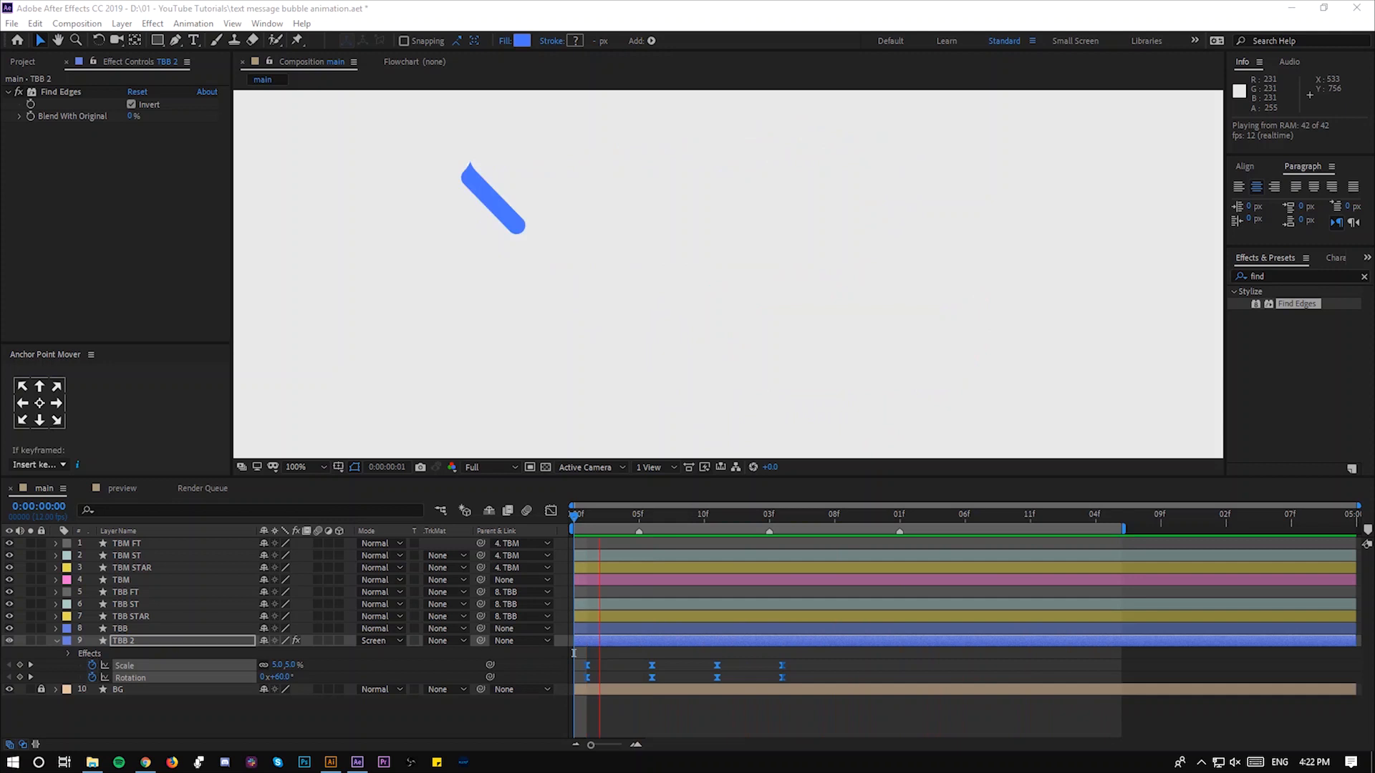
{"action": "left_click", "coordinate": [911, 515]}
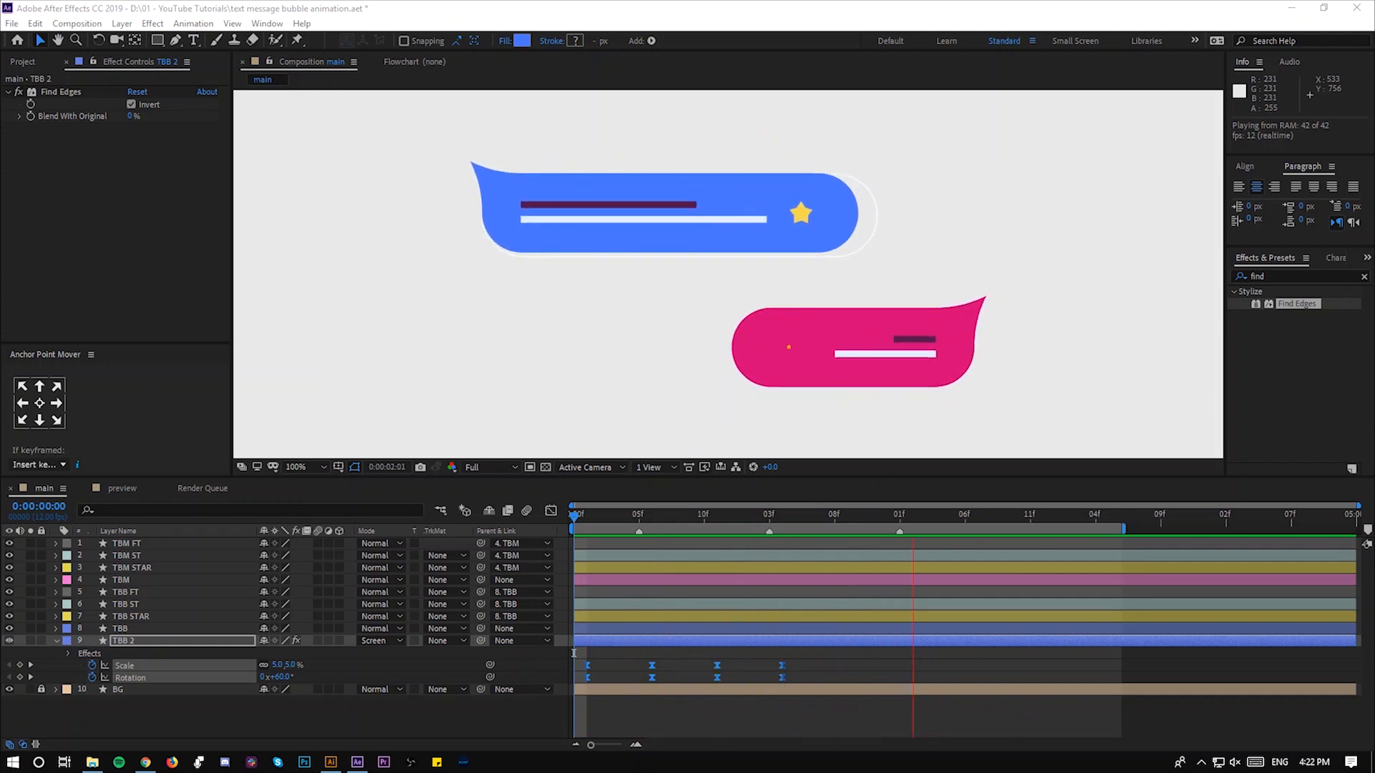